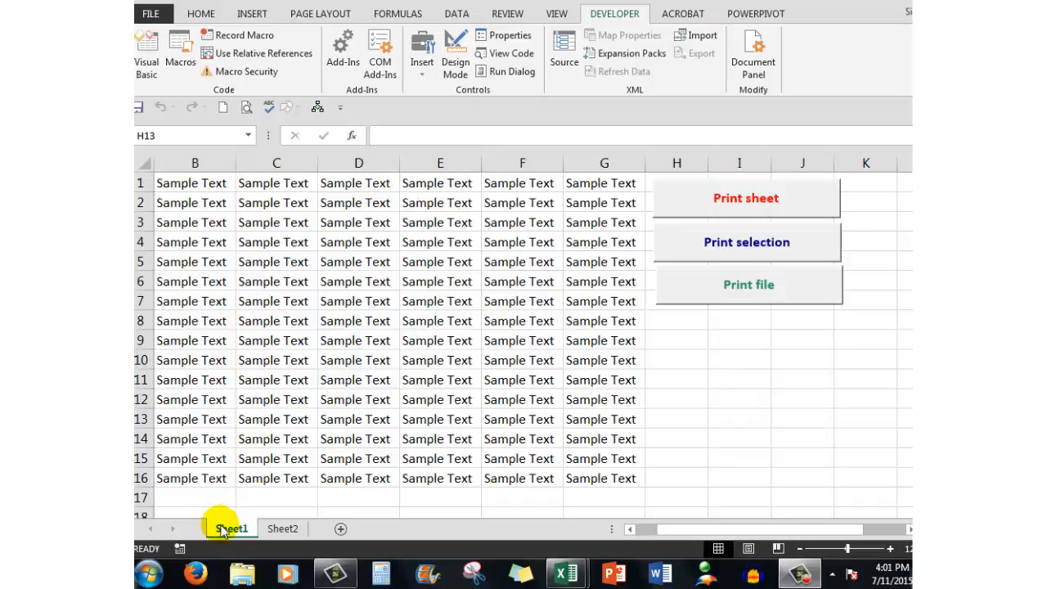
# Check Sheet2's sample data, return to Sheet1, and pick the Form Controls Button tool
pyautogui.click(677, 418)
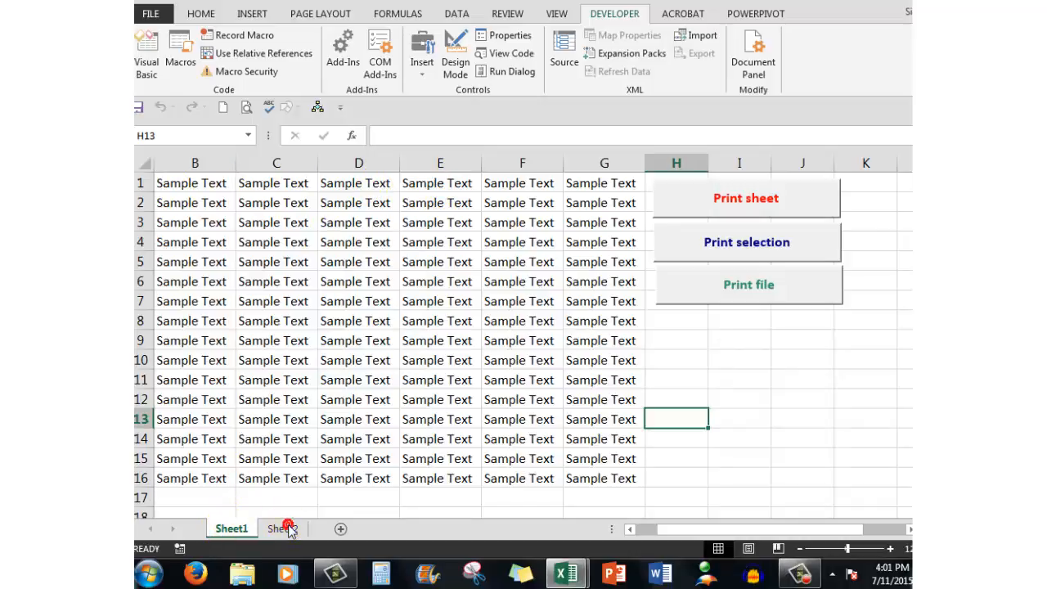
pyautogui.click(282, 528)
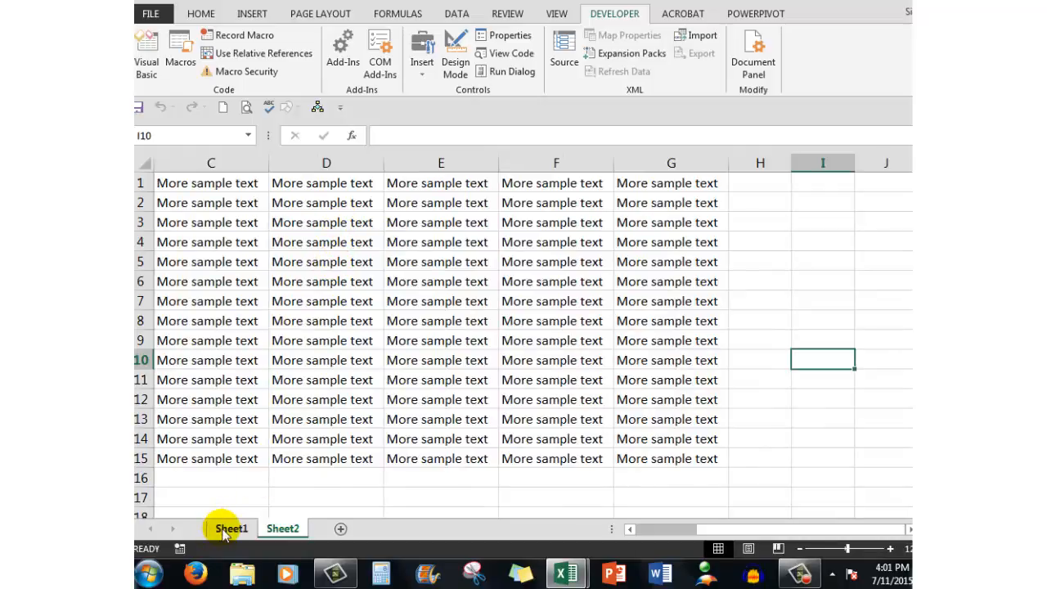
pyautogui.click(231, 528)
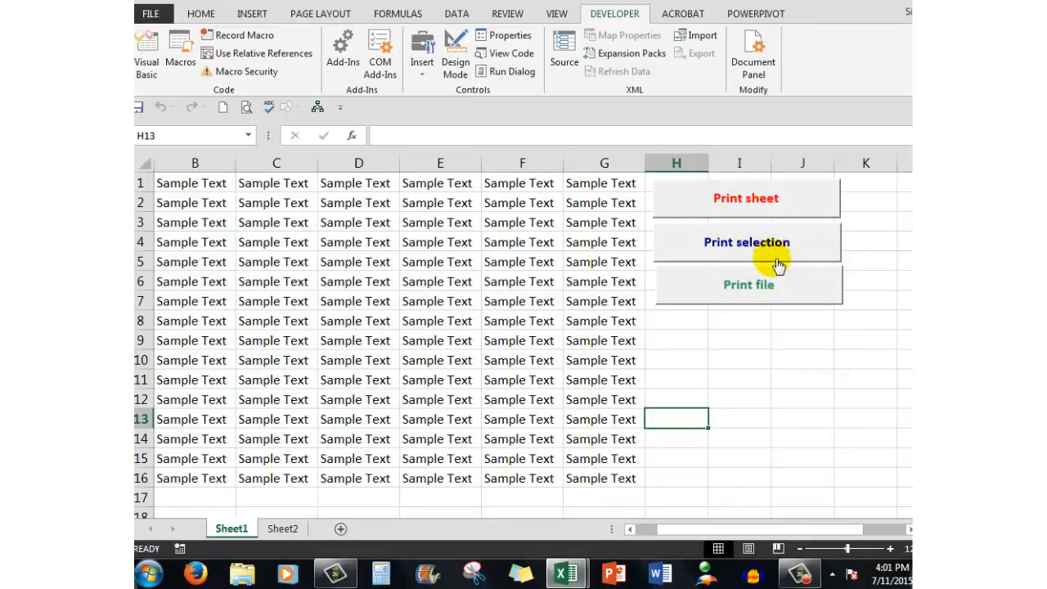
pyautogui.moveTo(745, 288)
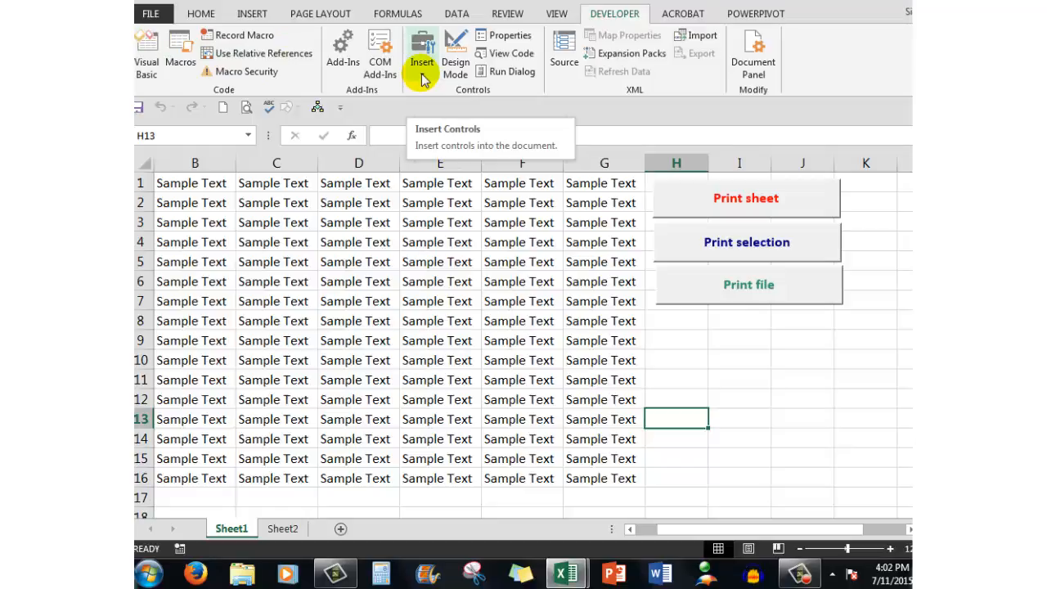
pyautogui.click(421, 62)
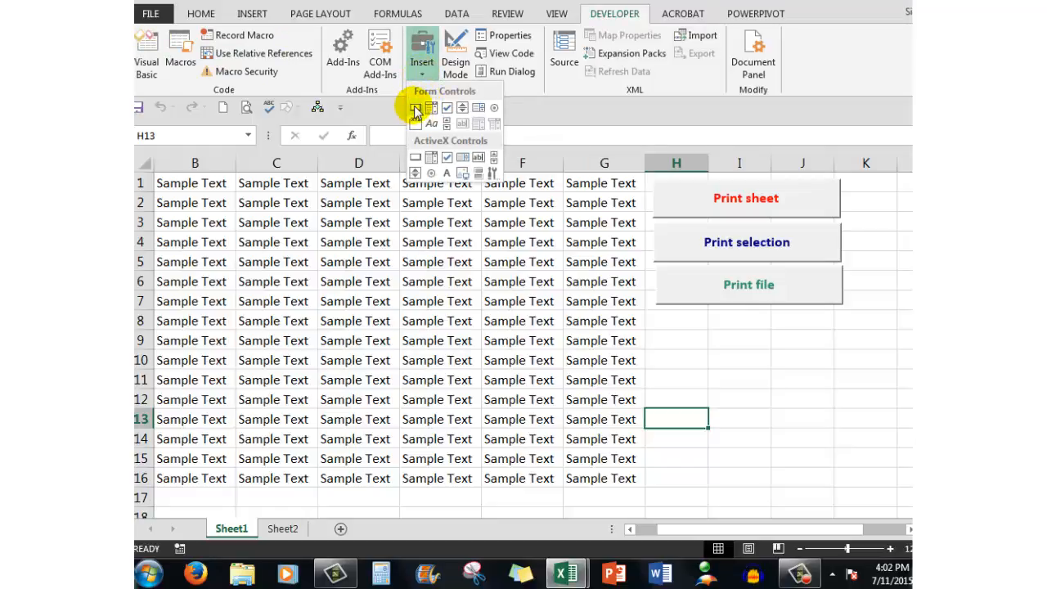
pyautogui.click(417, 108)
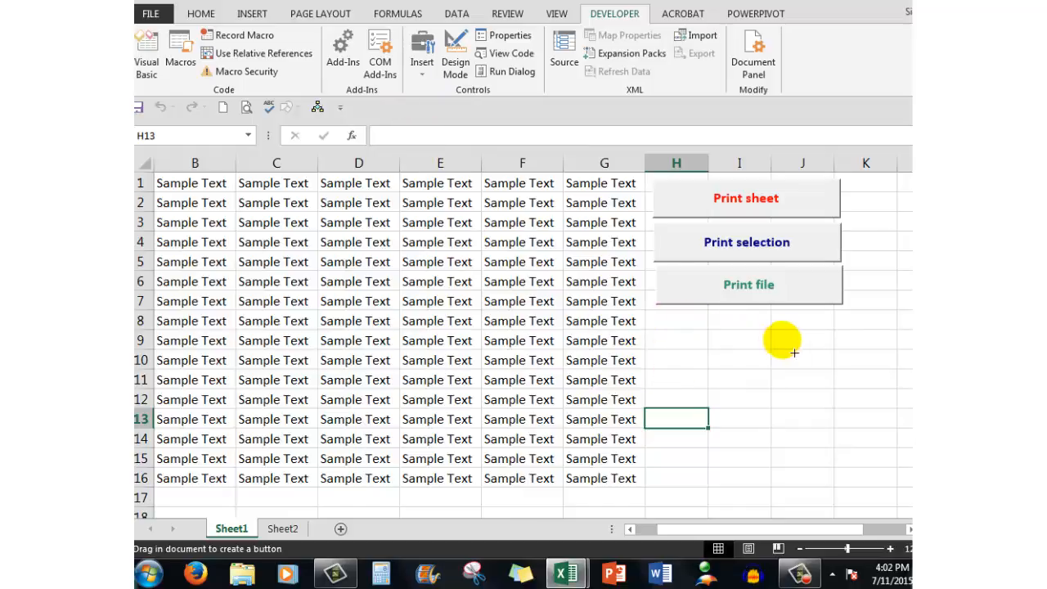
pyautogui.moveTo(701, 358)
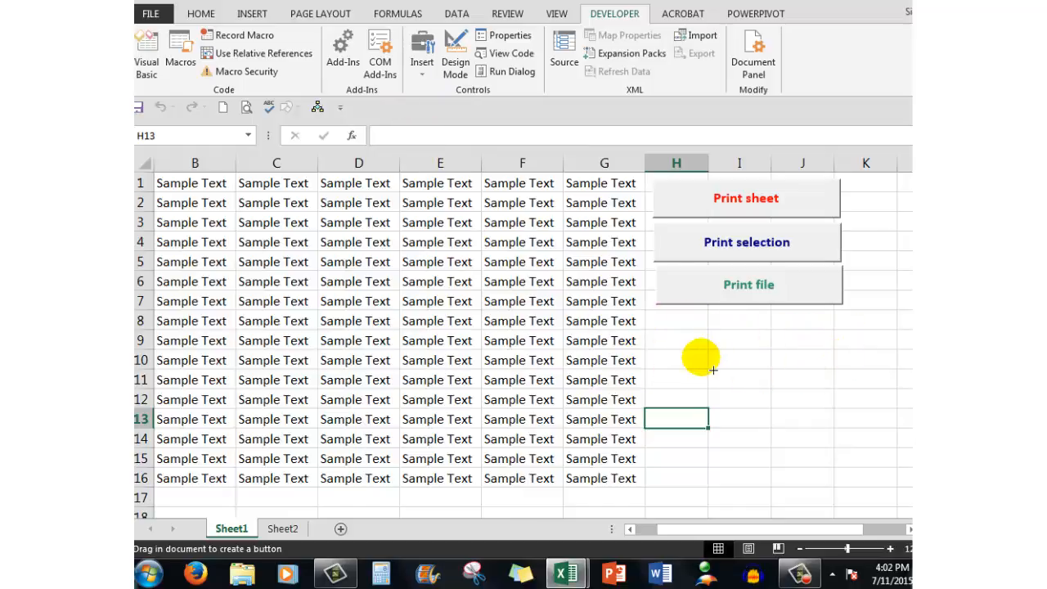
pyautogui.moveTo(699, 353)
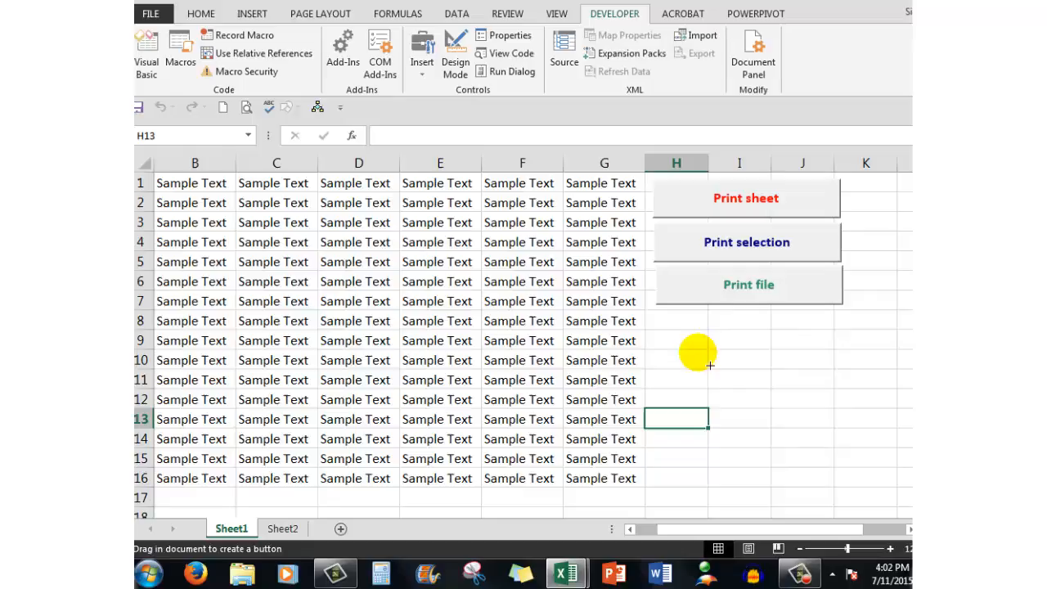
pyautogui.moveTo(604, 286)
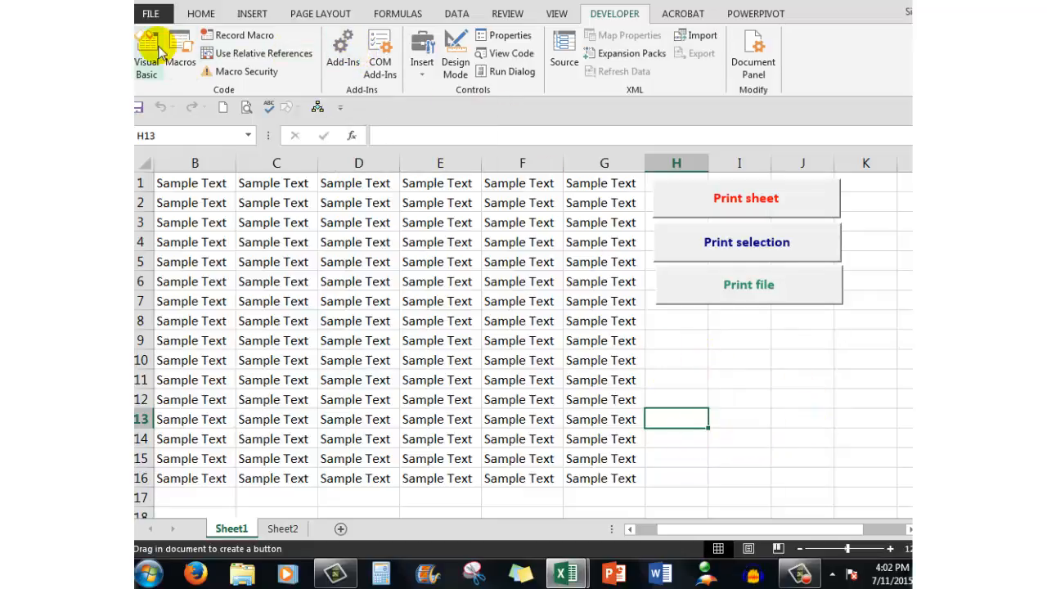
pyautogui.click(146, 50)
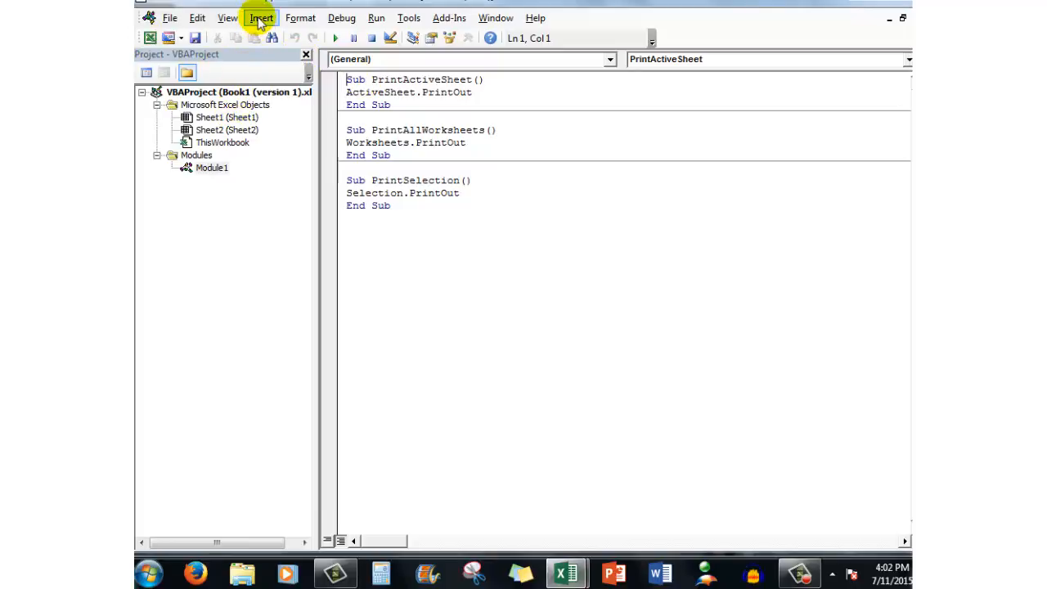
pyautogui.click(261, 17)
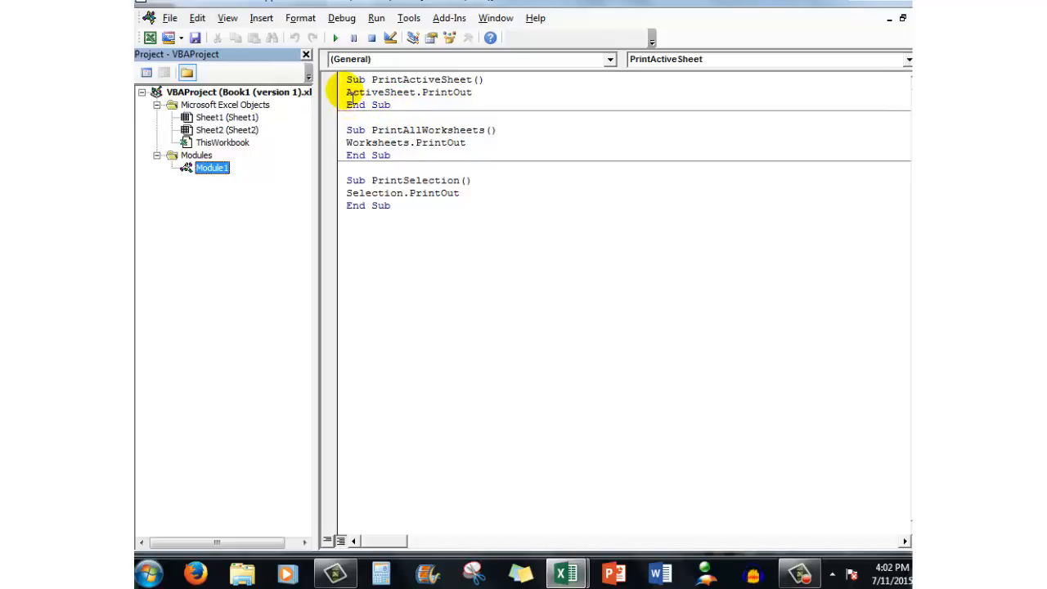
pyautogui.click(481, 96)
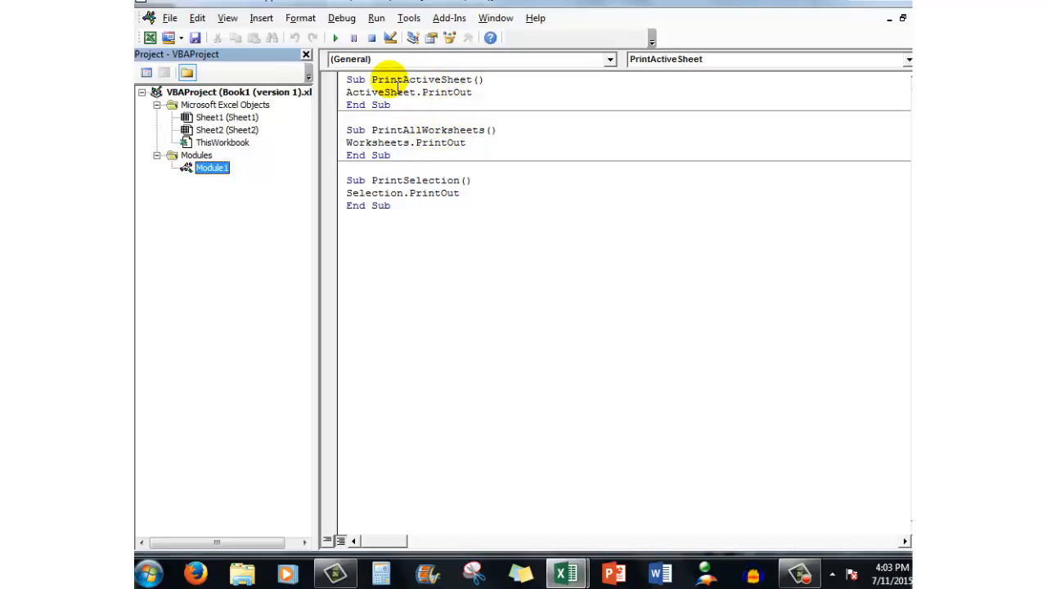
pyautogui.moveTo(424, 142)
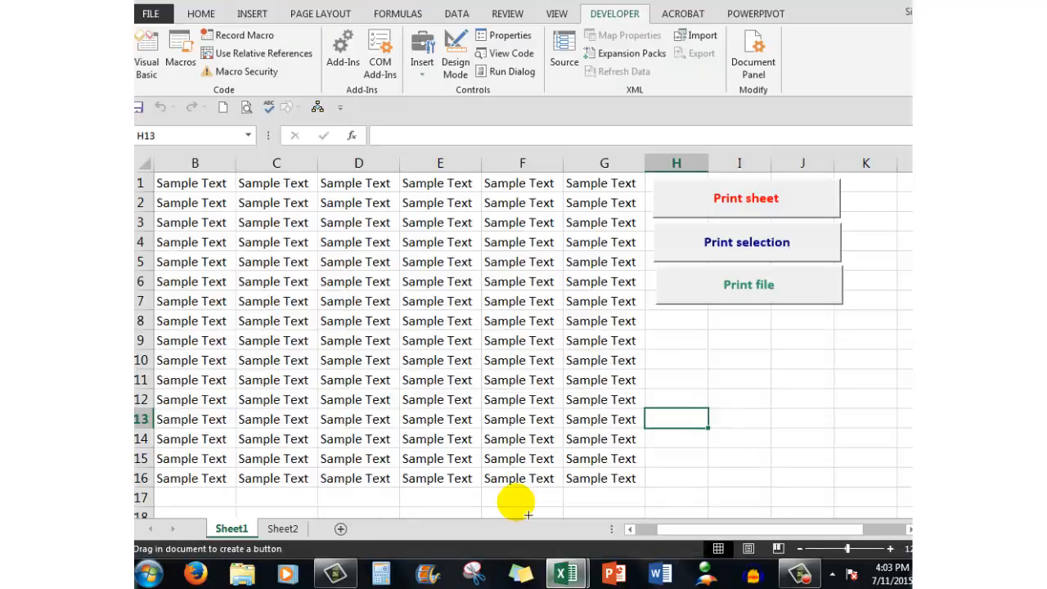
pyautogui.moveTo(731, 204)
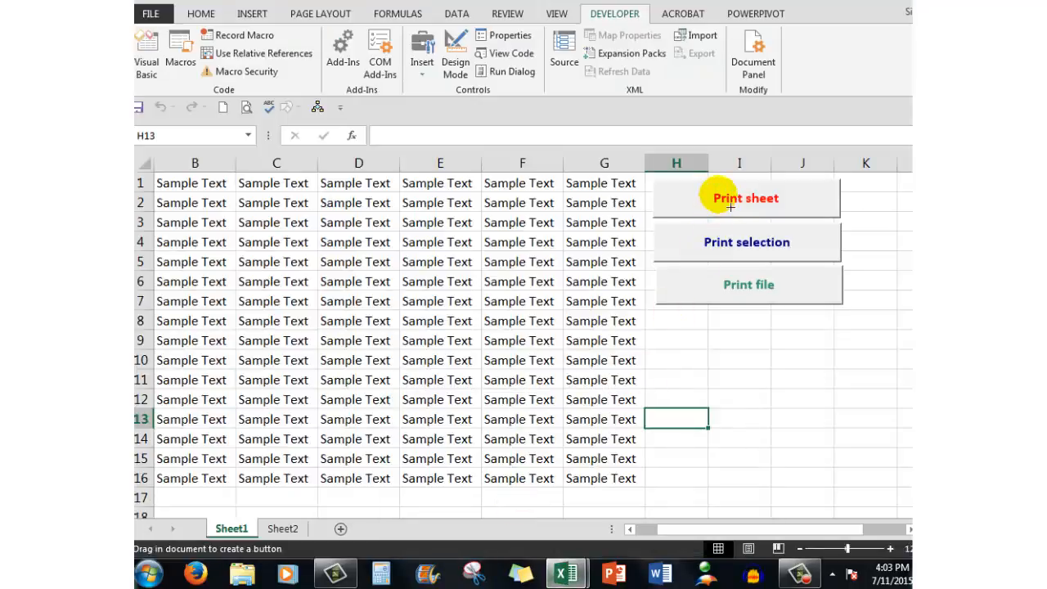
# Attach the PrintActiveSheet macro to the red Print sheet button via Assign Macro
pyautogui.click(745, 198)
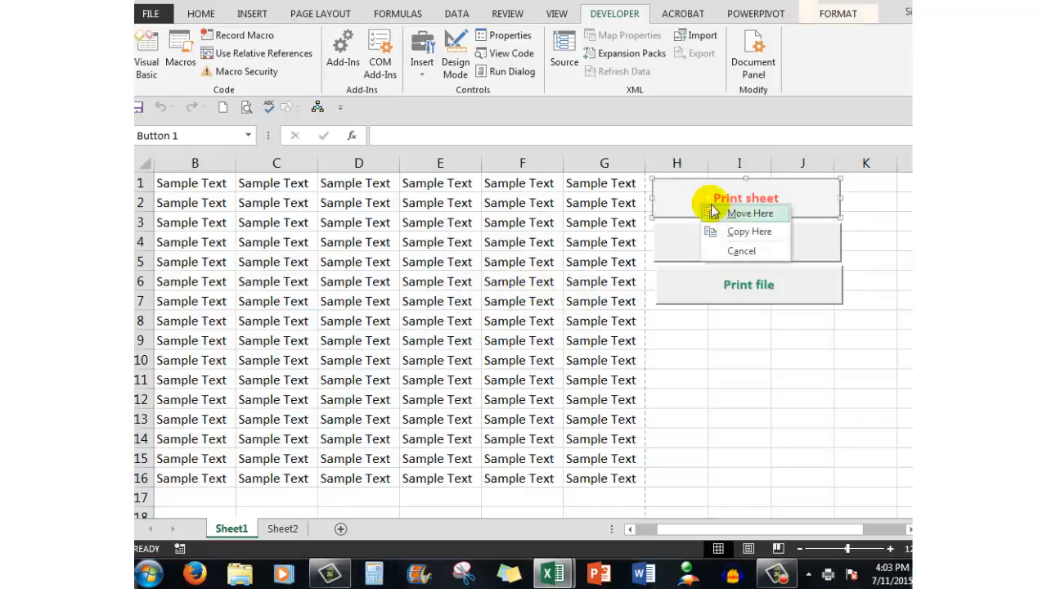
pyautogui.rightClick(746, 213)
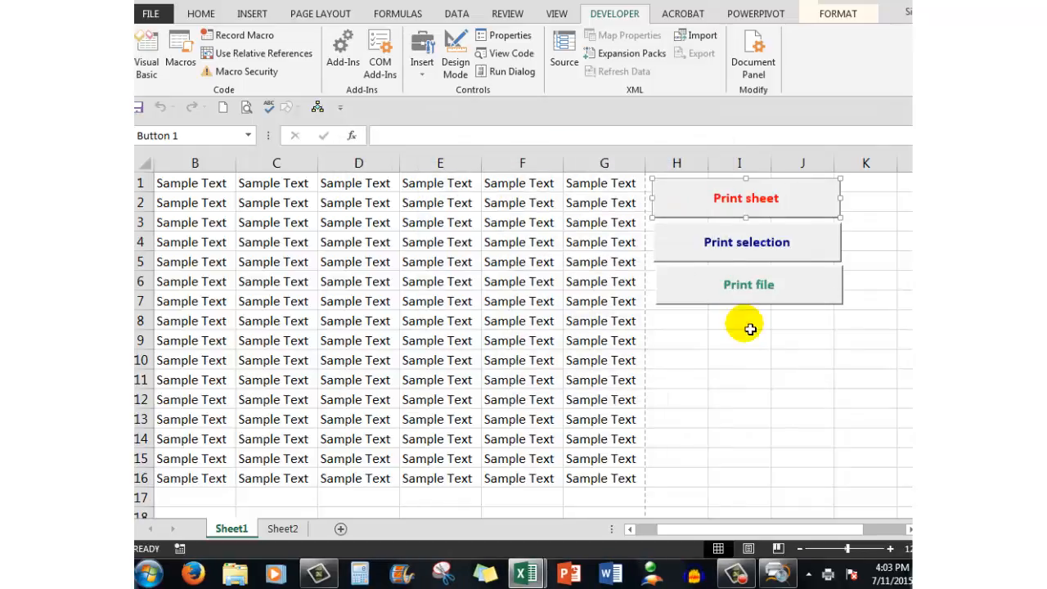
pyautogui.rightClick(745, 198)
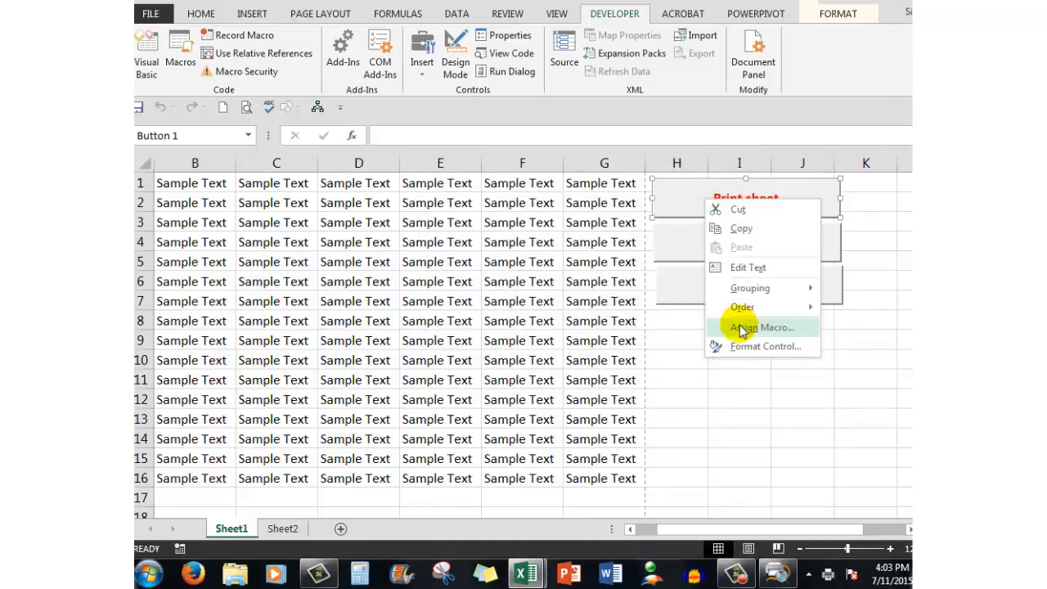
pyautogui.click(760, 327)
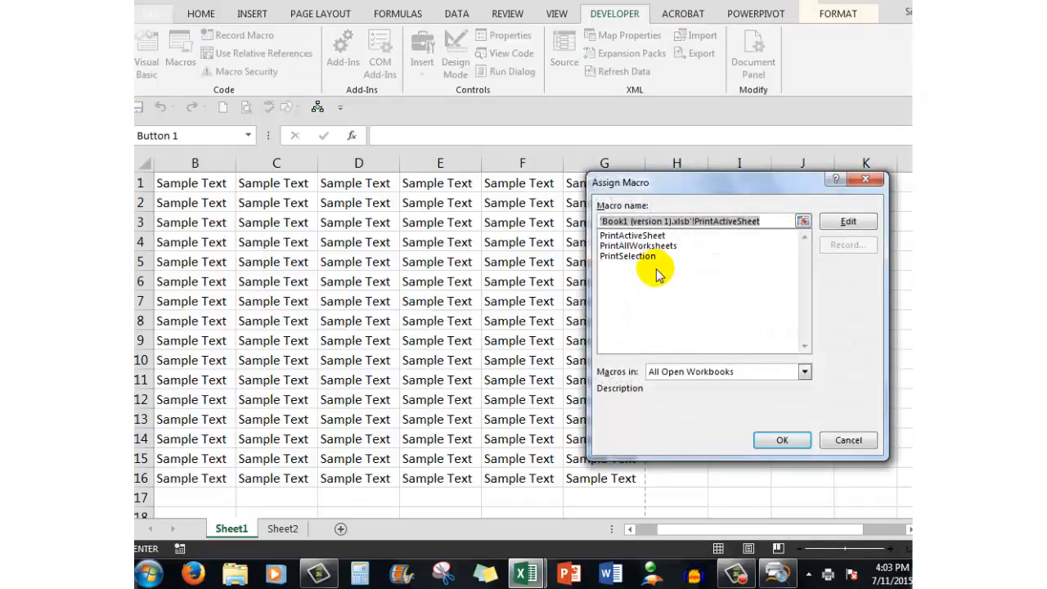
pyautogui.click(631, 235)
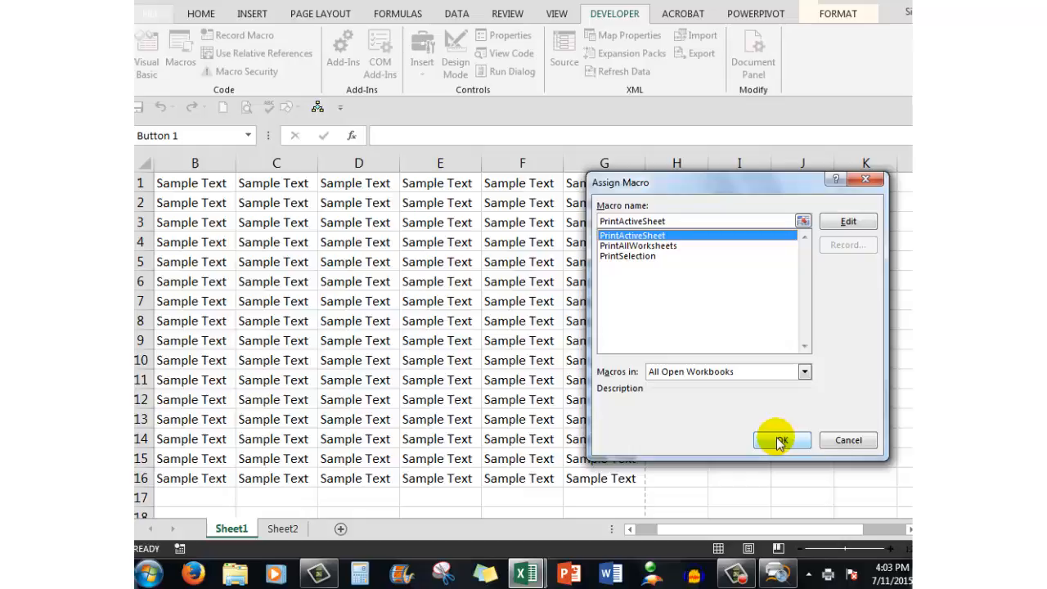
pyautogui.click(776, 440)
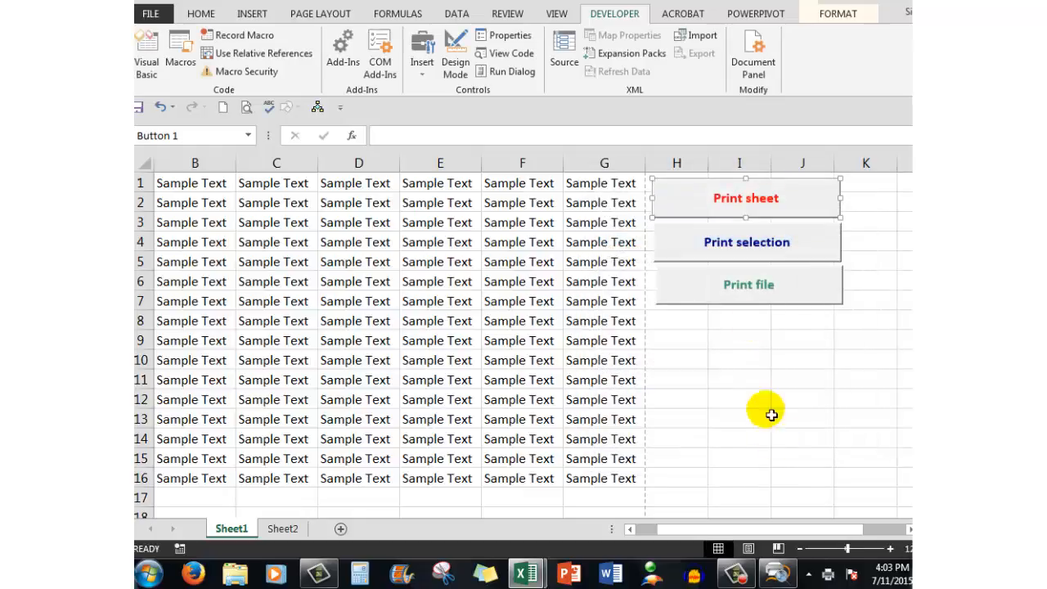
pyautogui.moveTo(728, 243)
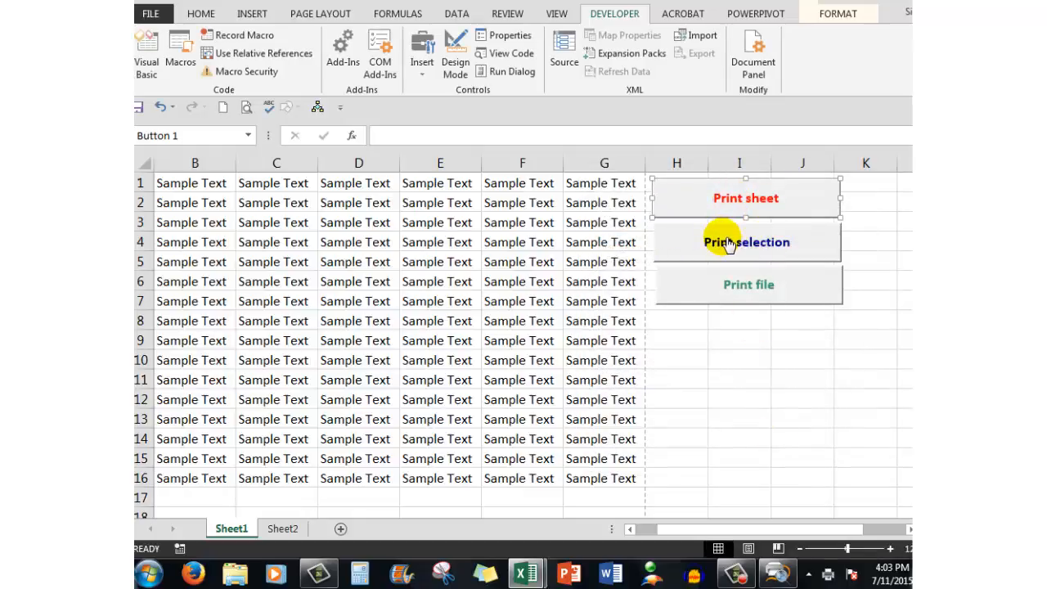
# Assign the PrintSelection macro to the Print selection button from its context menu
pyautogui.rightClick(728, 242)
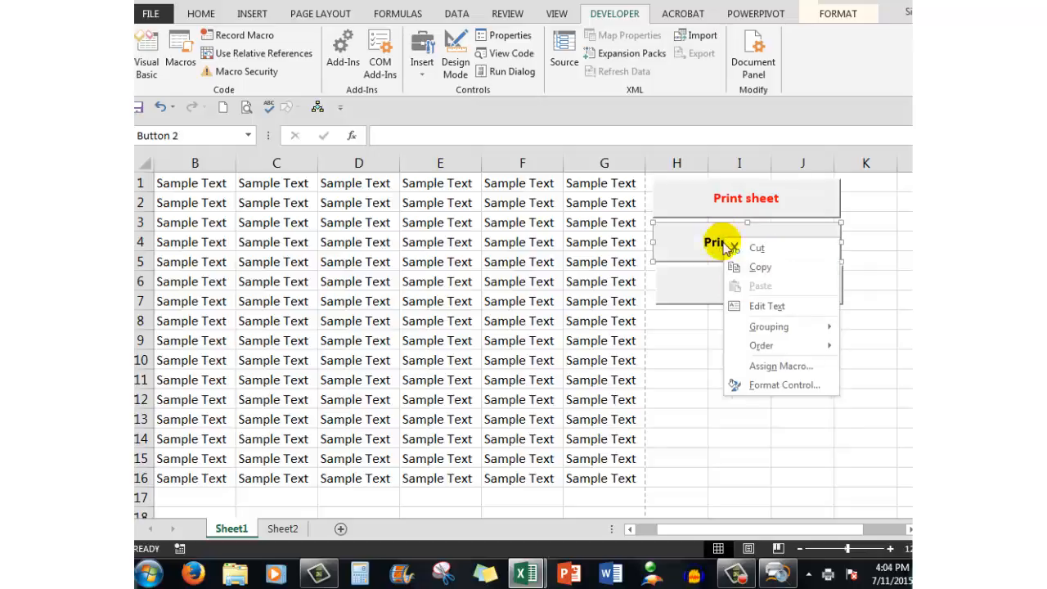
pyautogui.click(781, 366)
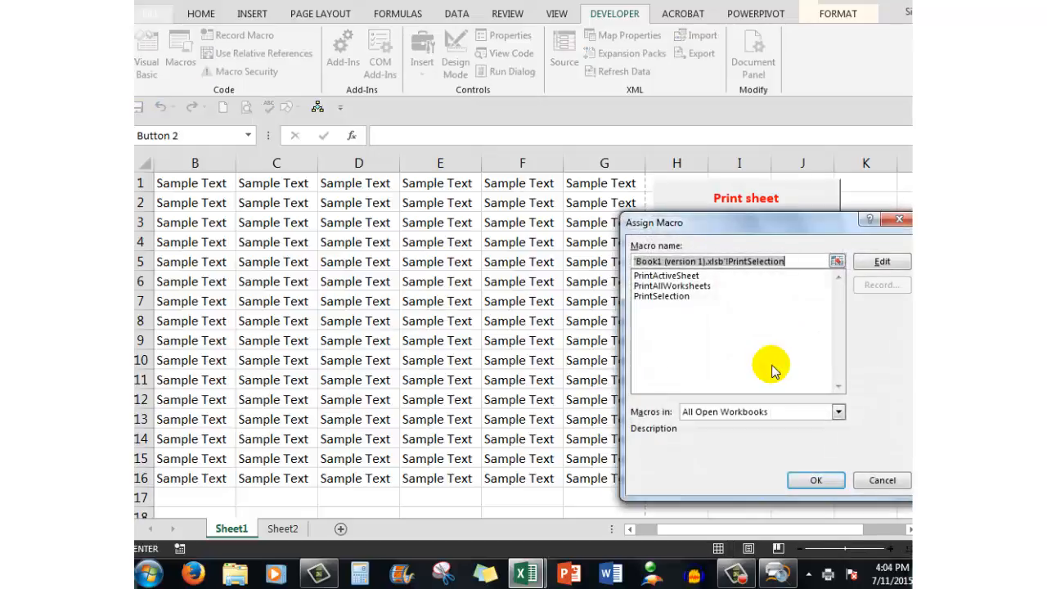
pyautogui.click(661, 295)
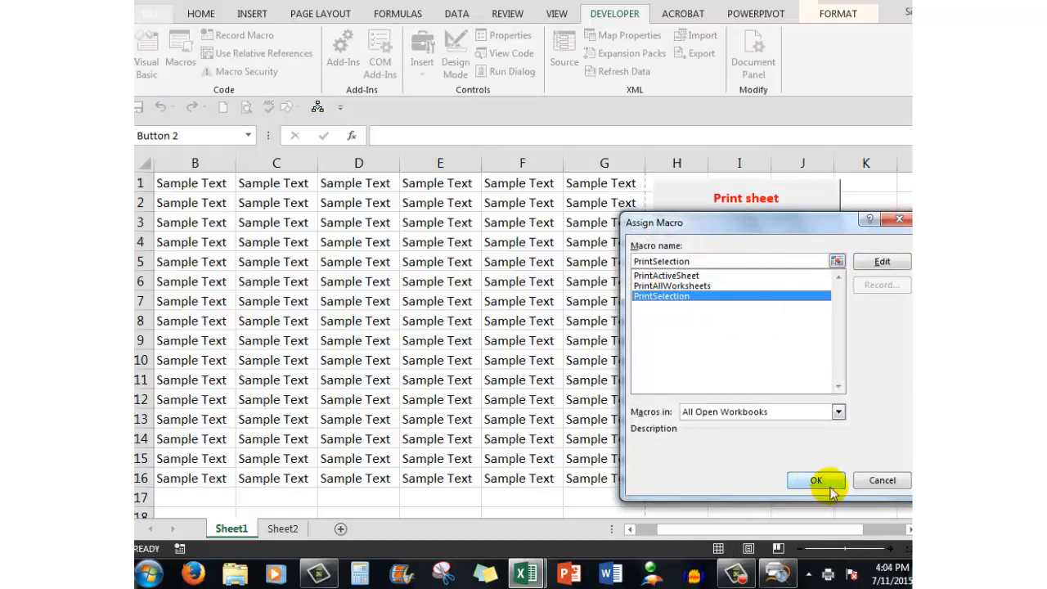
pyautogui.click(816, 480)
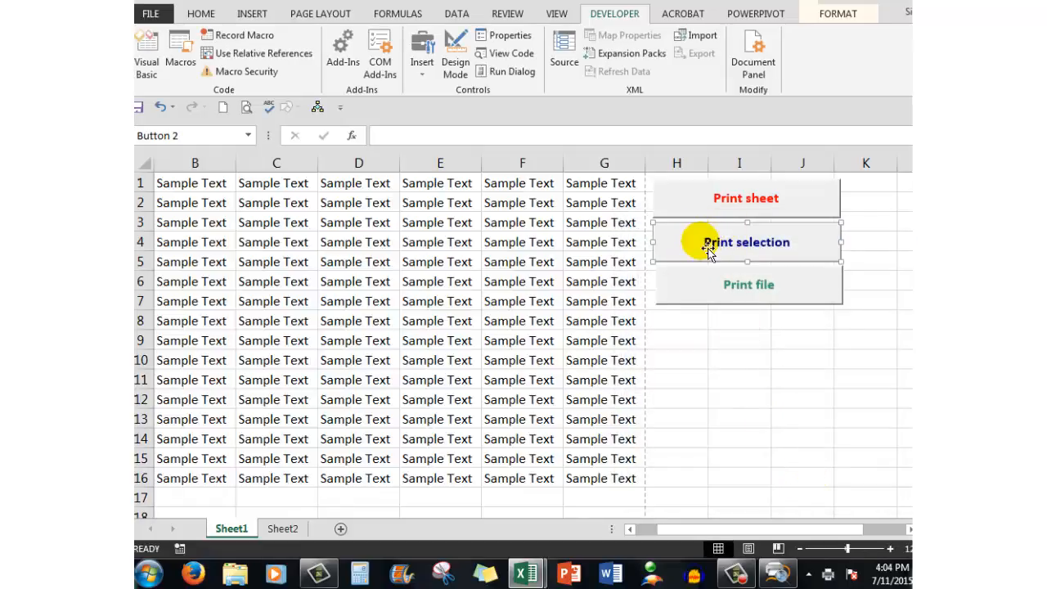
pyautogui.moveTo(798, 246)
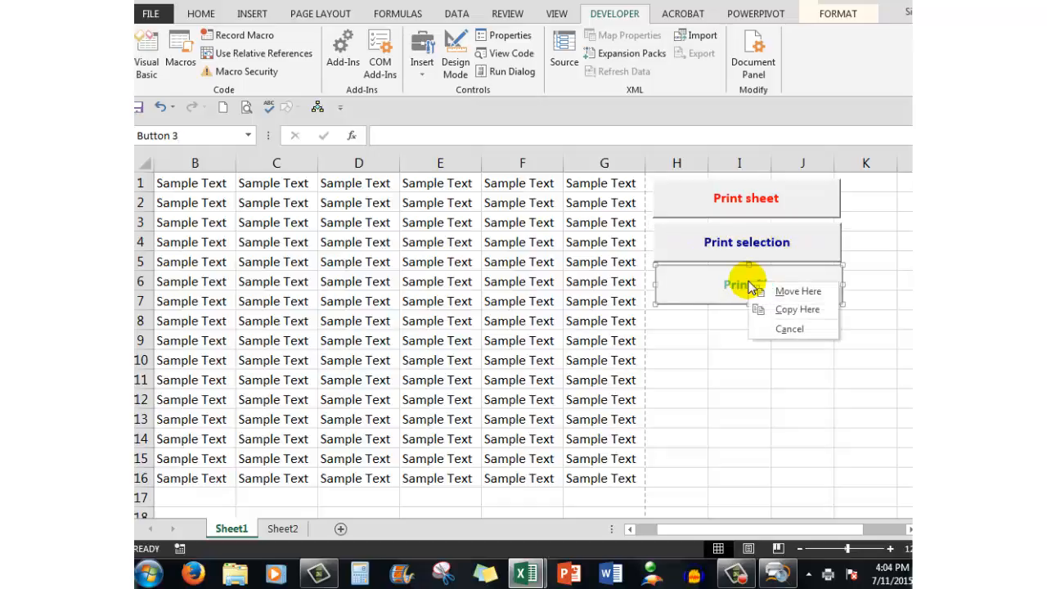
# Link PrintAllWorksheets to the Print file button, then deselect it and reopen its menu
pyautogui.rightClick(739, 284)
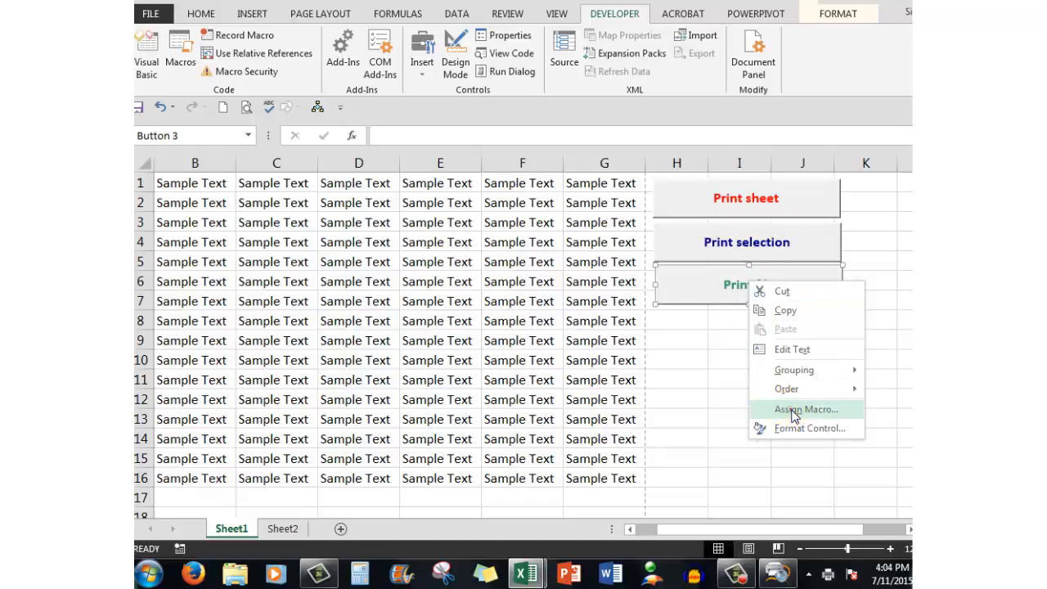
pyautogui.click(806, 409)
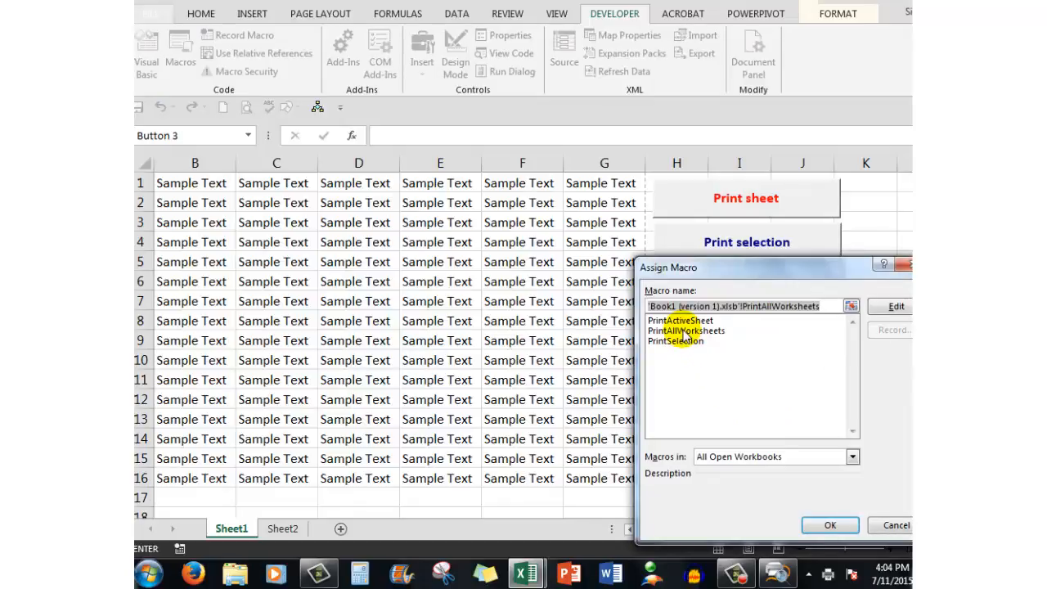
pyautogui.click(685, 330)
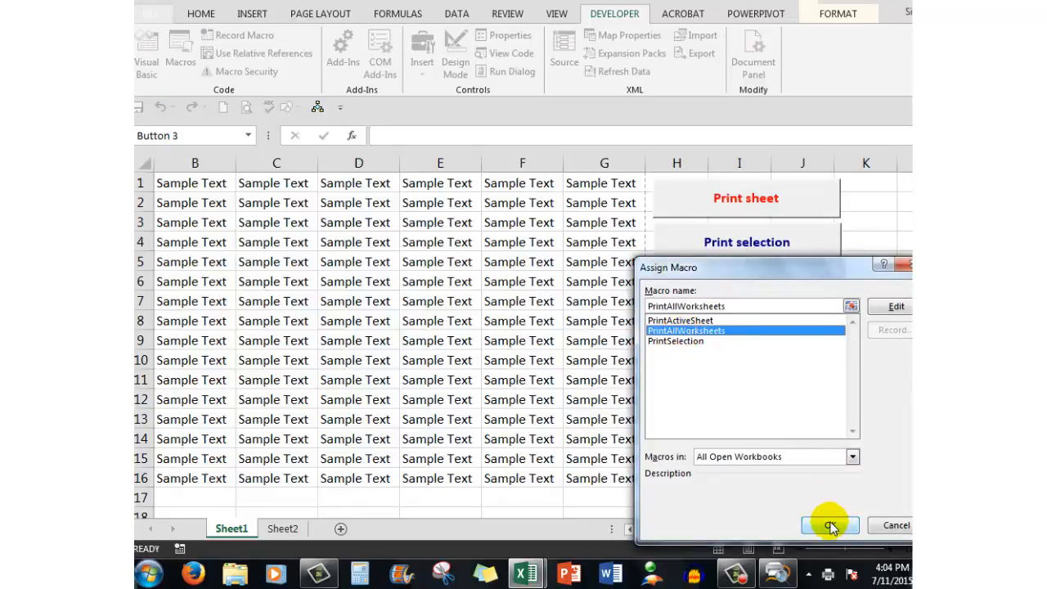
pyautogui.click(829, 524)
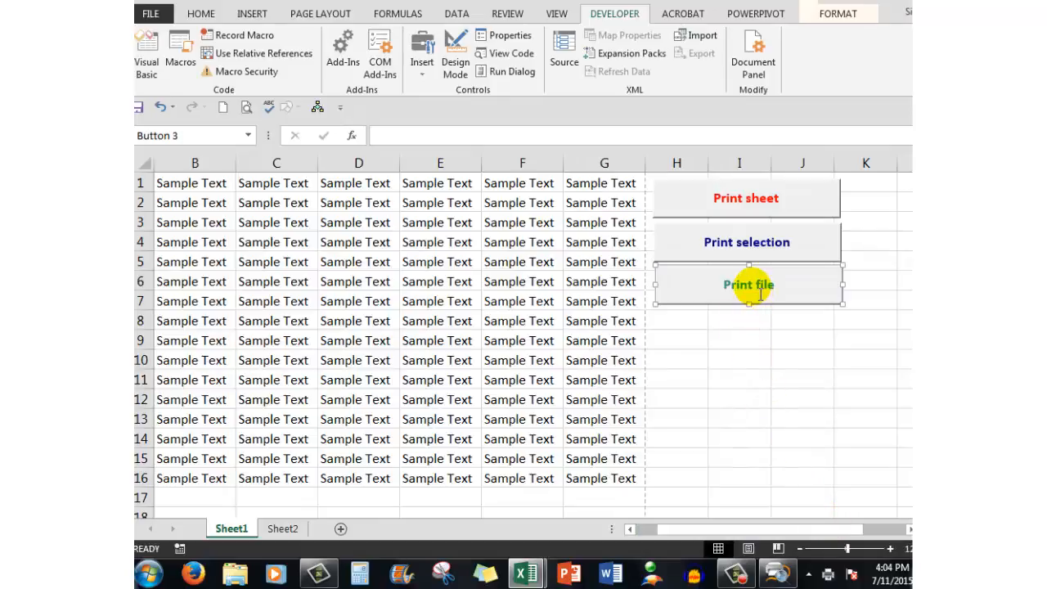
pyautogui.click(739, 320)
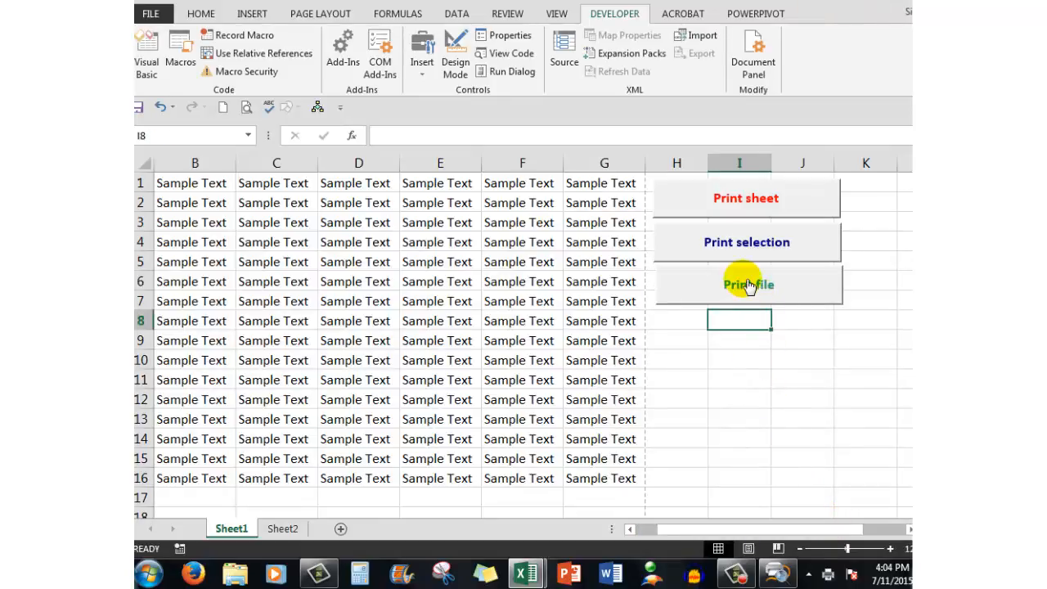
pyautogui.rightClick(747, 284)
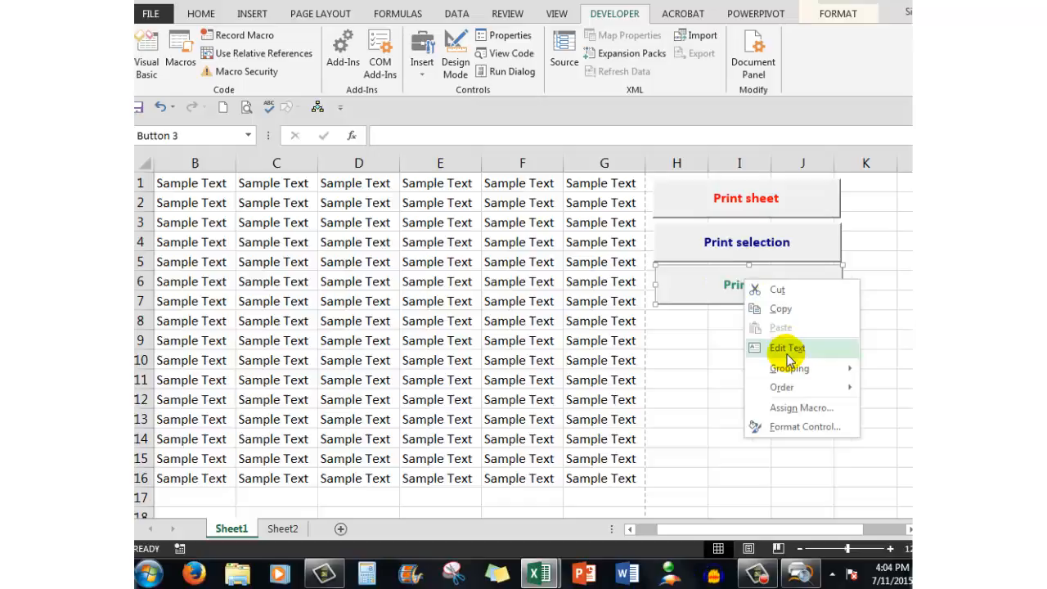
pyautogui.moveTo(786, 352)
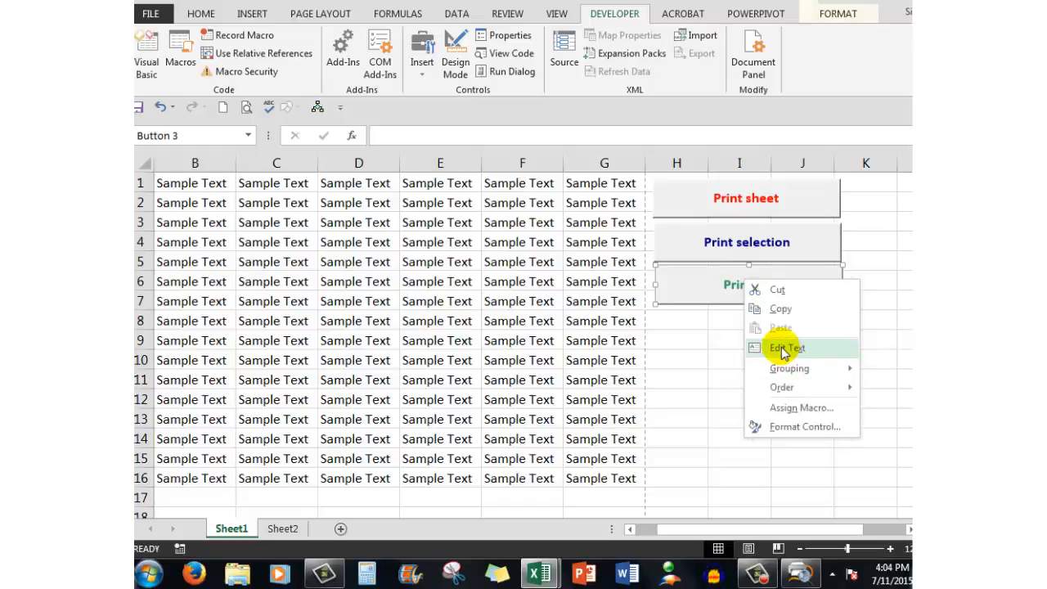
pyautogui.moveTo(721, 287)
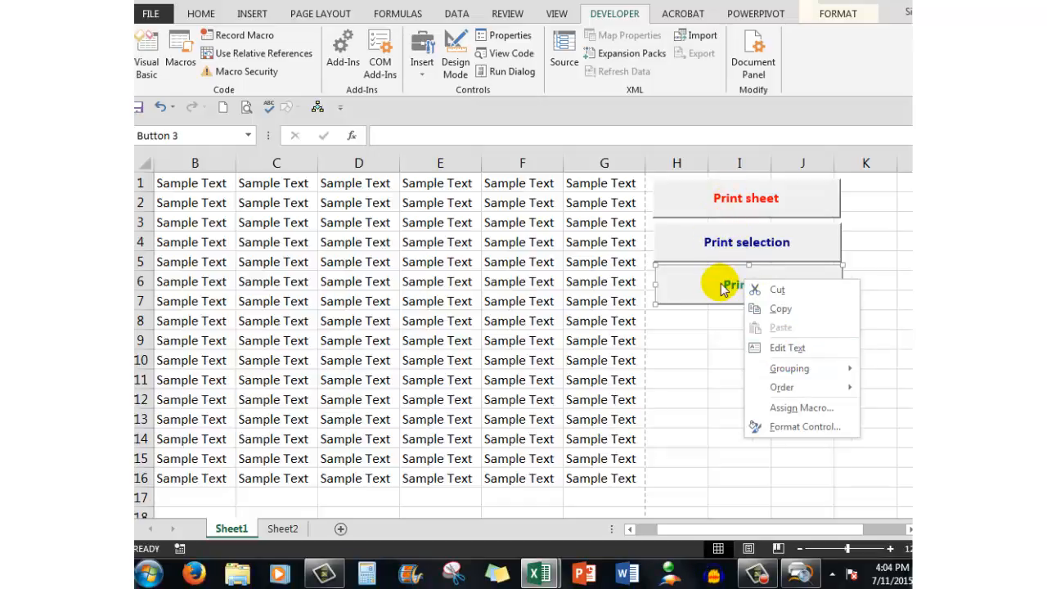
pyautogui.moveTo(722, 242)
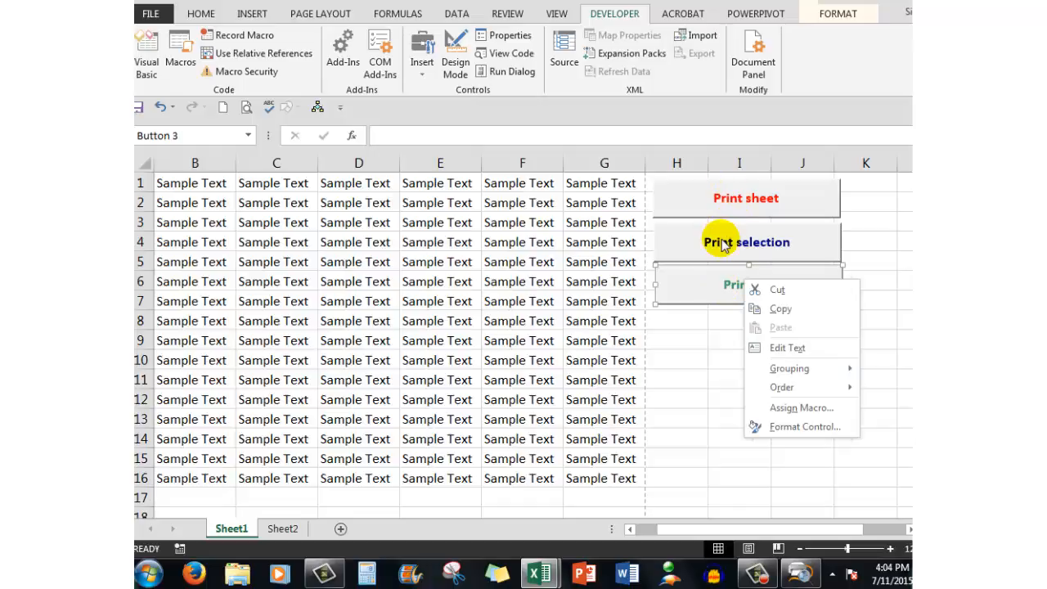
pyautogui.moveTo(803, 426)
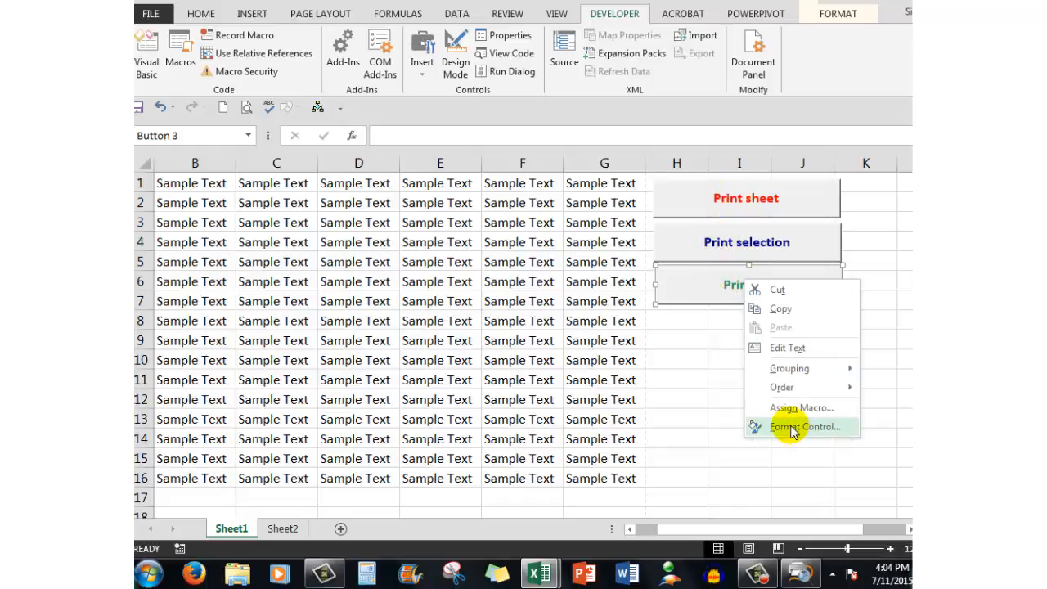
pyautogui.click(806, 426)
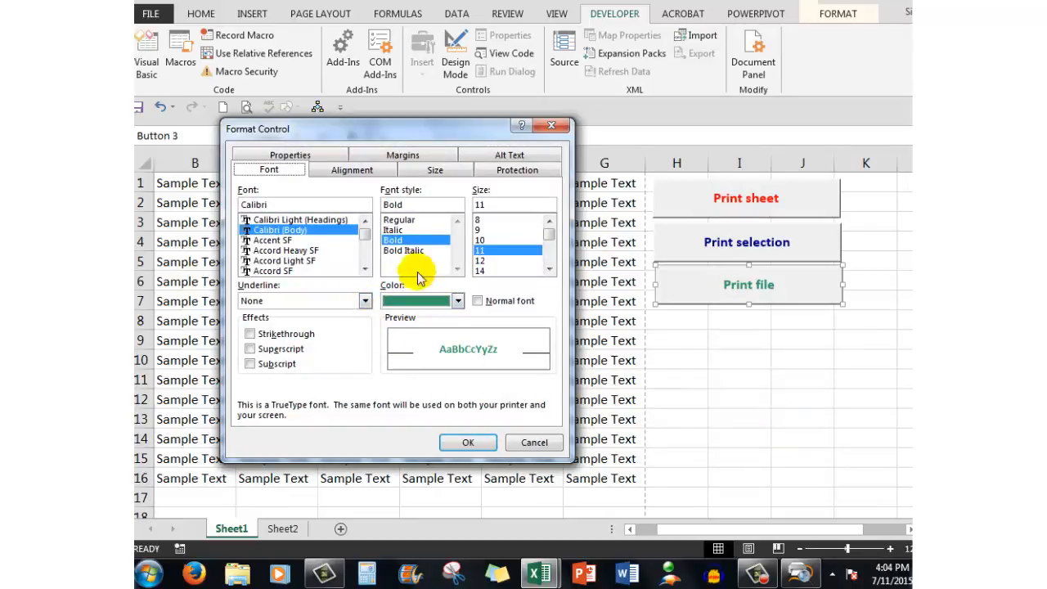
pyautogui.moveTo(467, 419)
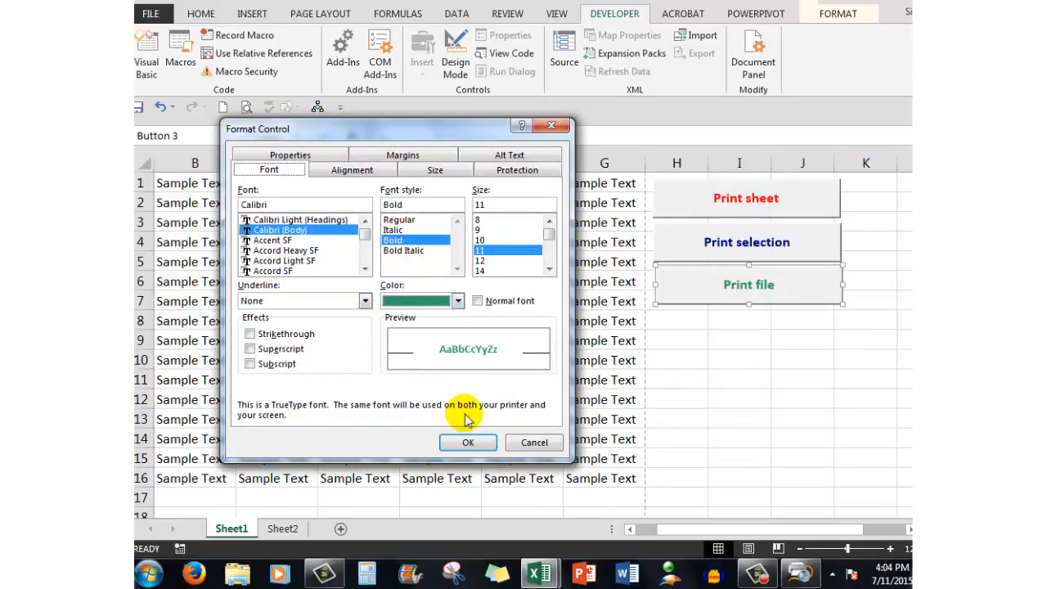
pyautogui.click(468, 442)
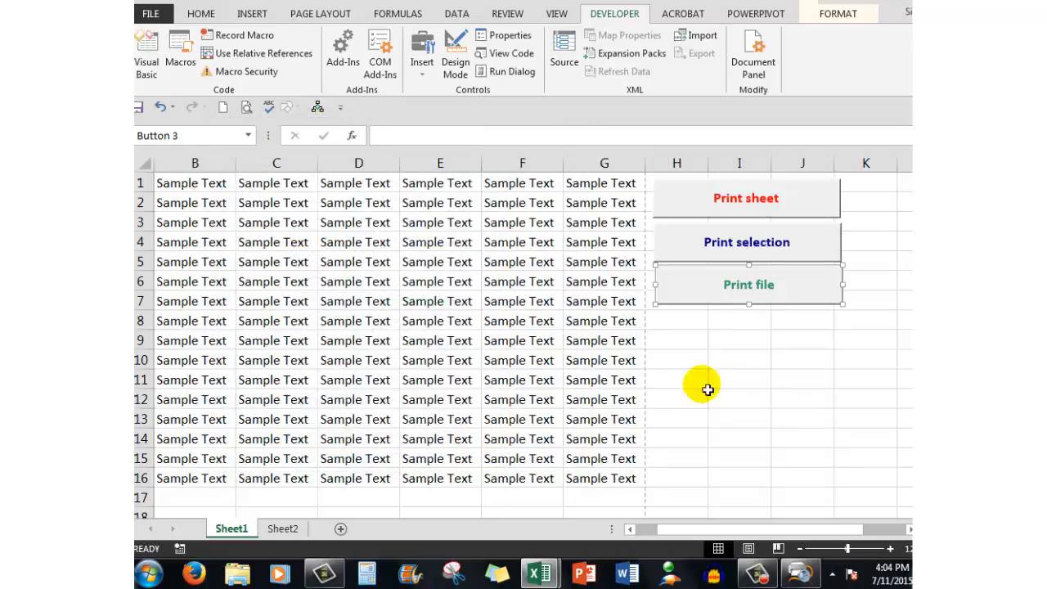
pyautogui.moveTo(744, 237)
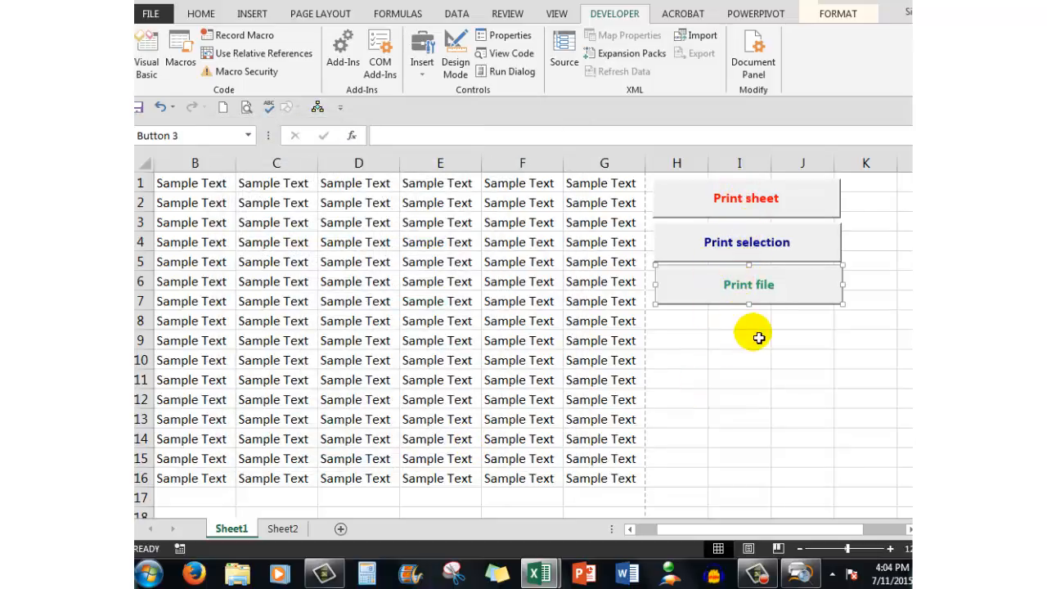
# Deselect the button and switch to Sheet2 with its sample text
pyautogui.click(739, 340)
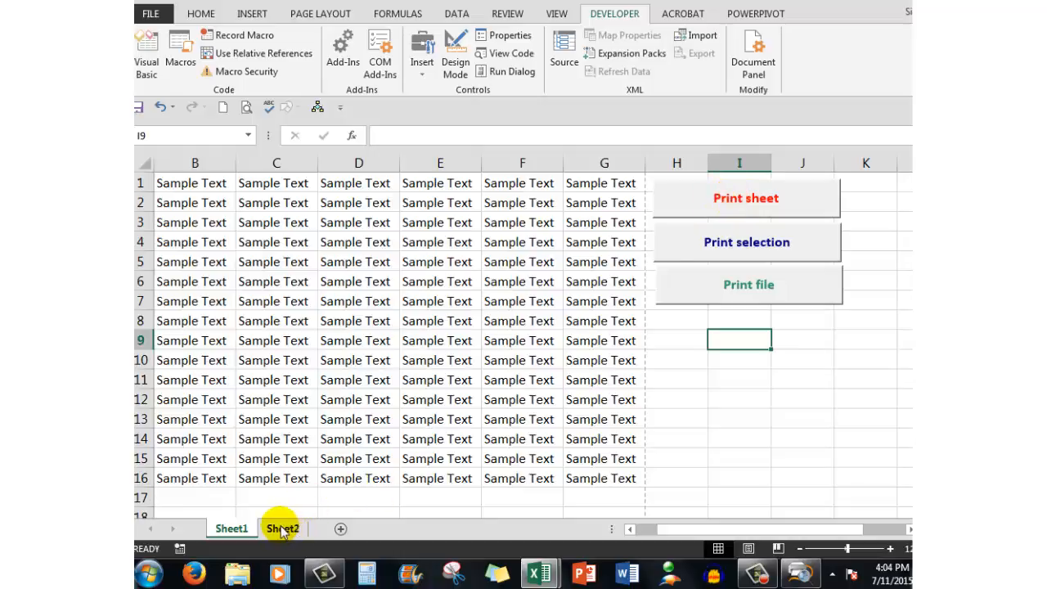
pyautogui.click(282, 529)
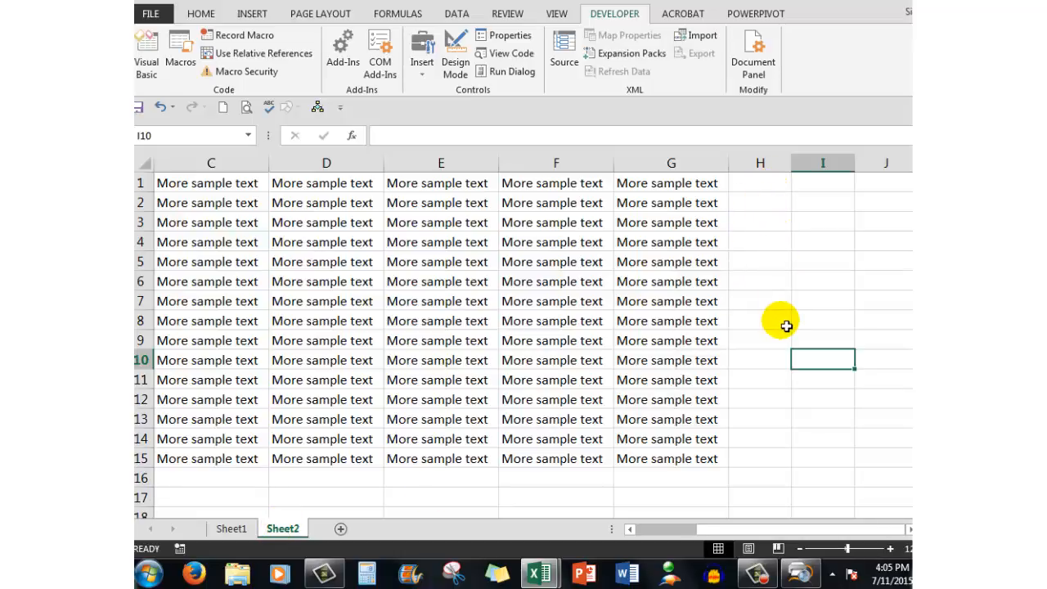
pyautogui.moveTo(767, 248)
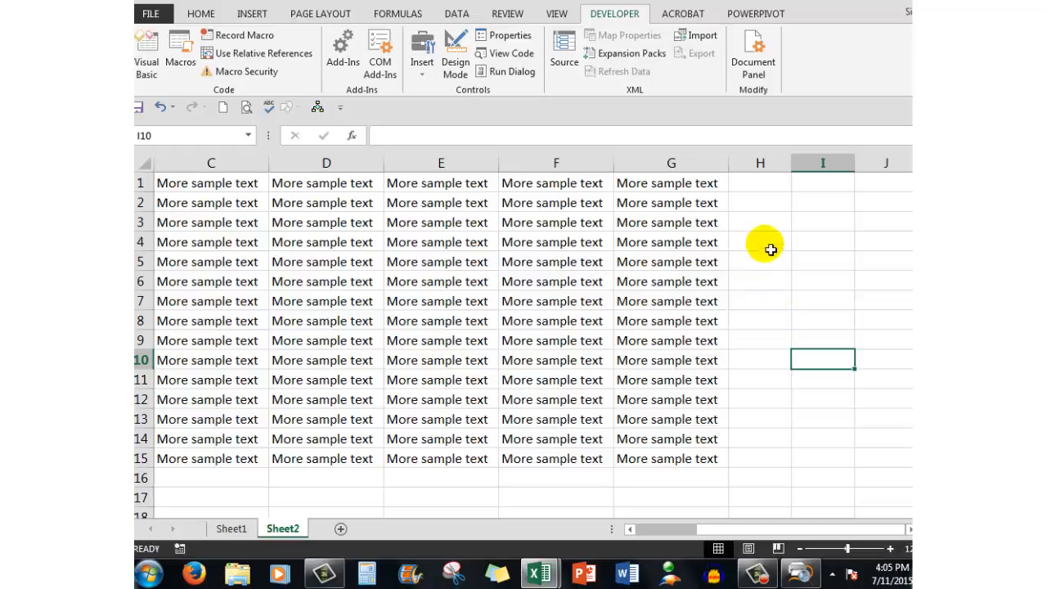
pyautogui.moveTo(766, 192)
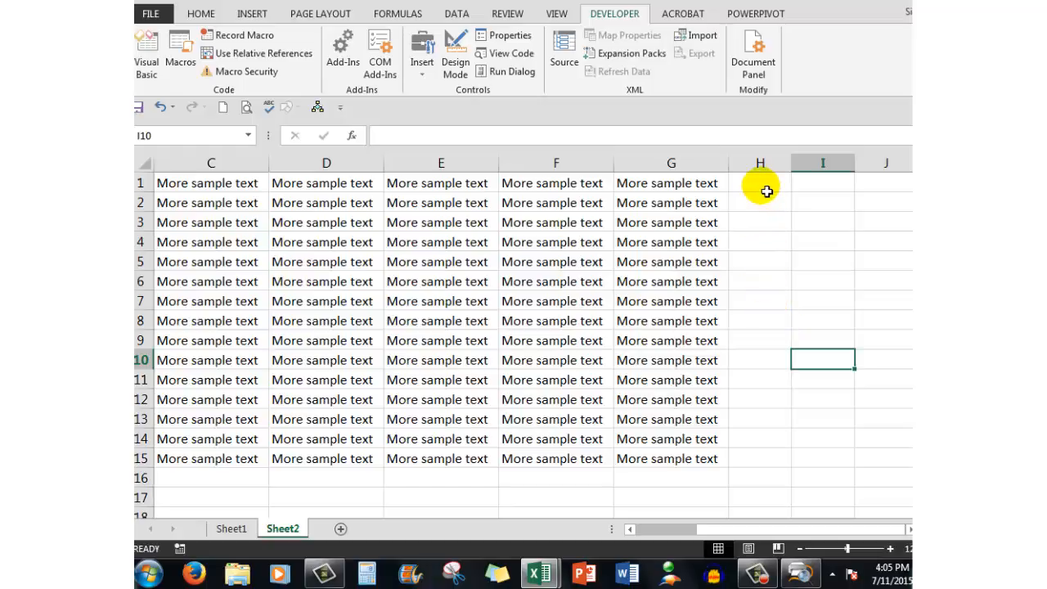
pyautogui.moveTo(293, 513)
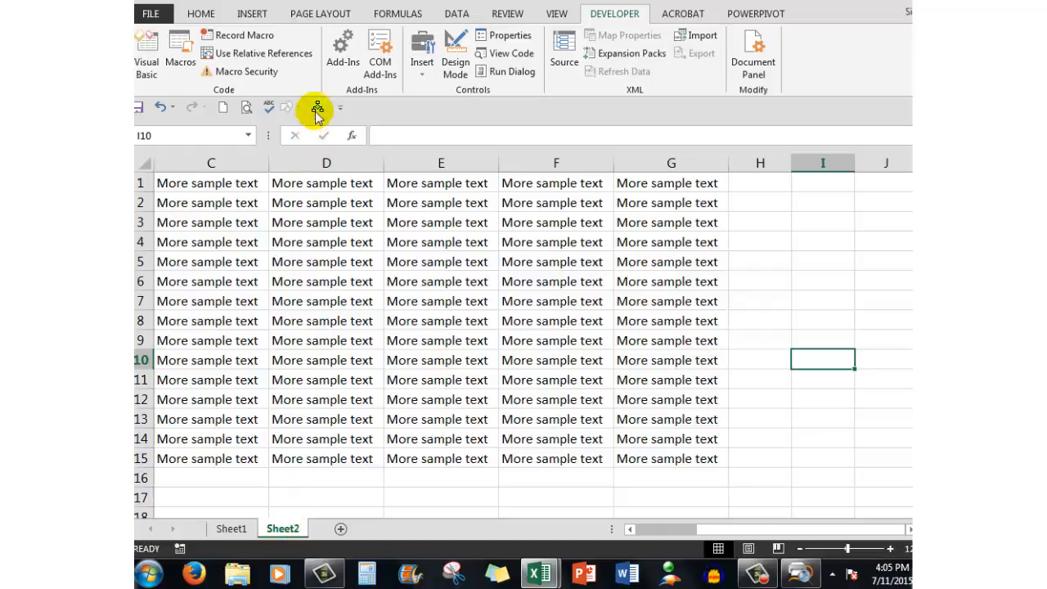
pyautogui.moveTo(316, 107)
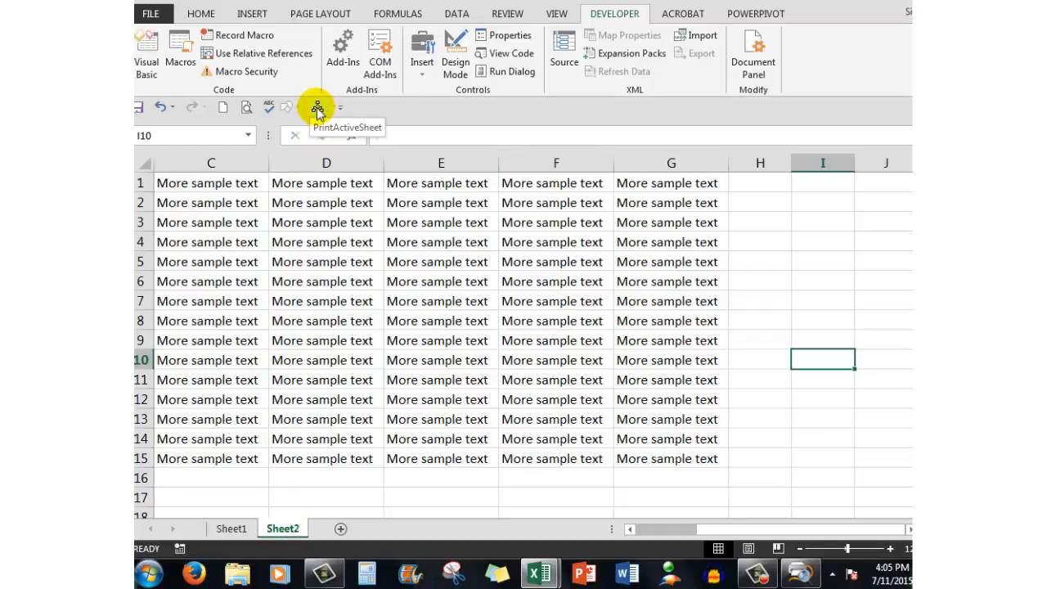
# Open the Customize Quick Access Toolbar options list
pyautogui.click(340, 107)
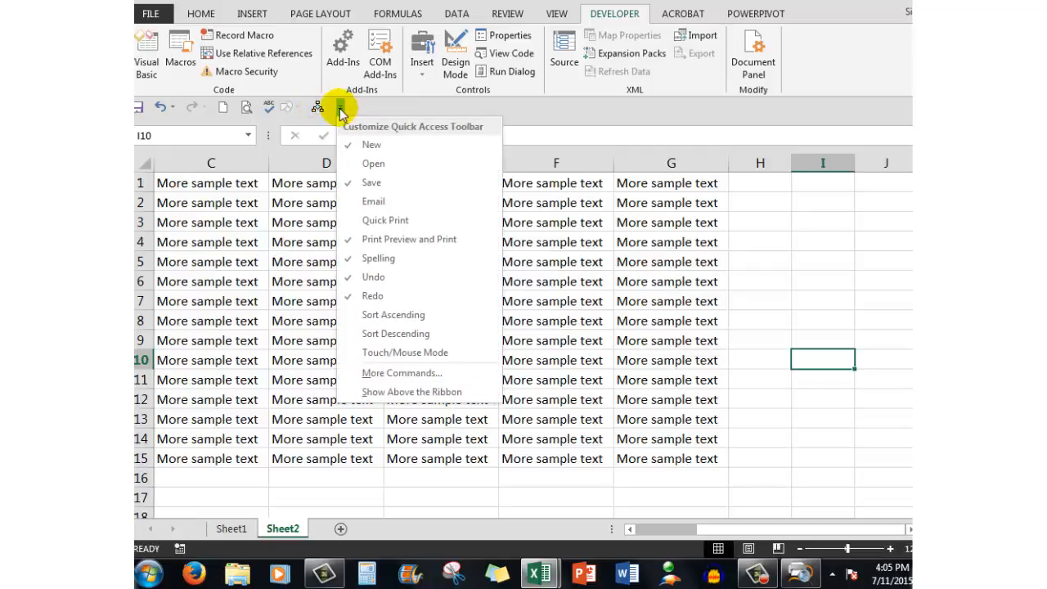
pyautogui.moveTo(287, 108)
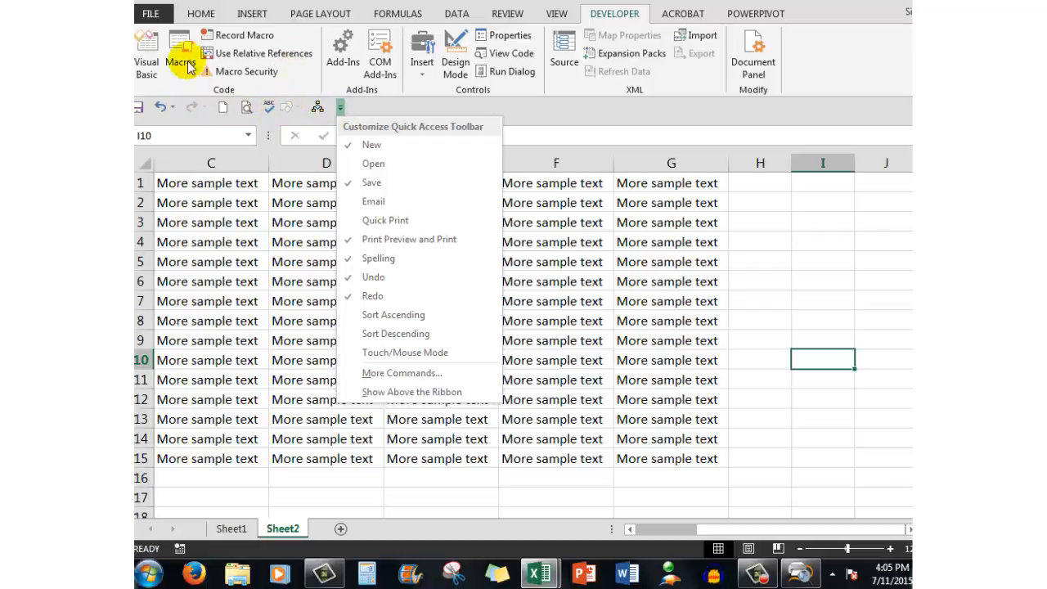
pyautogui.moveTo(317, 108)
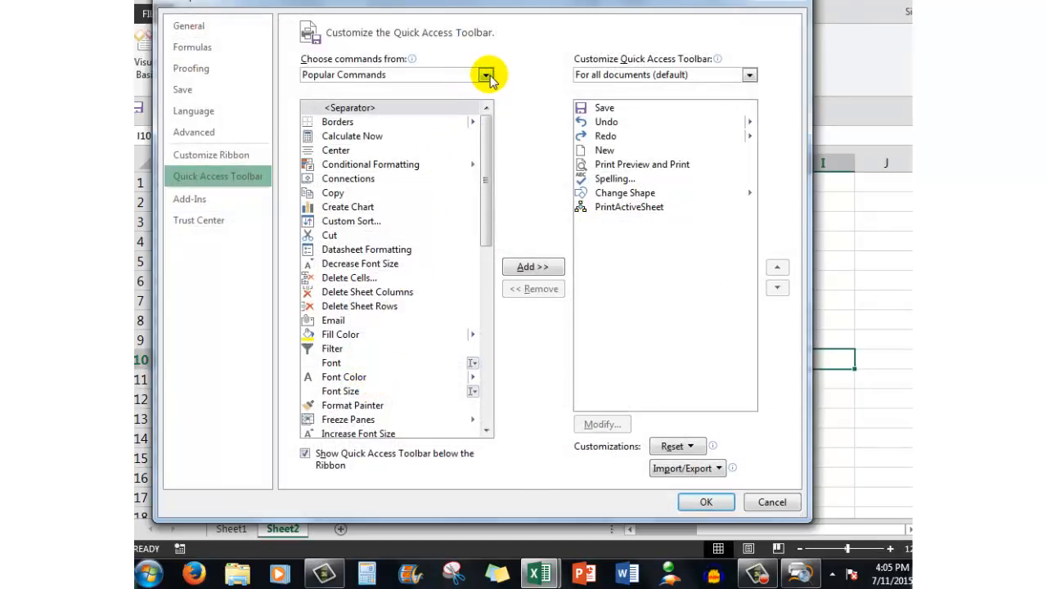
# List Macros under Choose commands from, select PrintActiveSheet, then cancel Excel Options
pyautogui.click(486, 74)
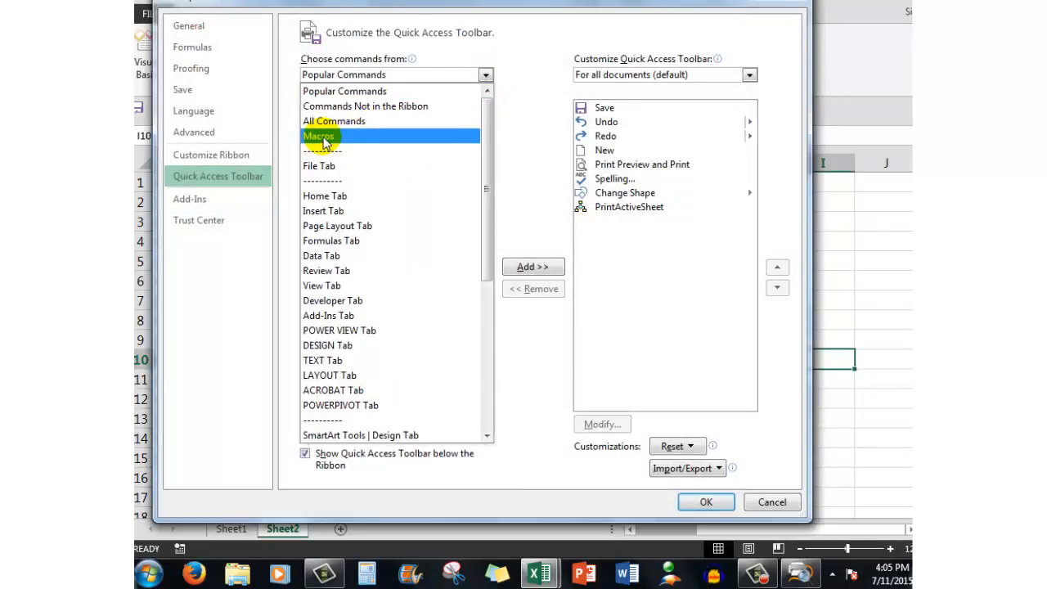
pyautogui.click(319, 136)
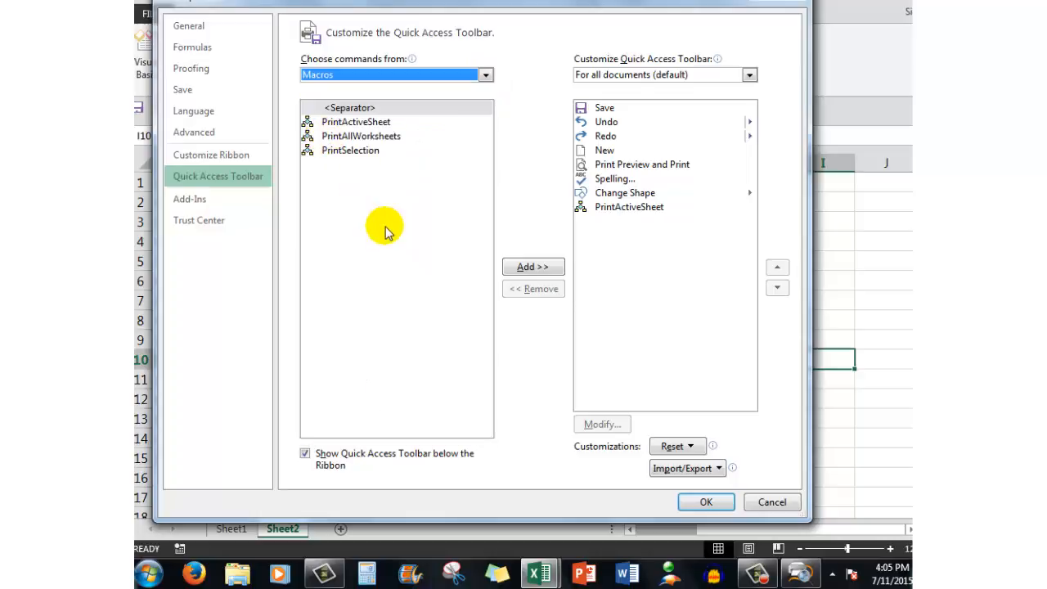
pyautogui.moveTo(356, 145)
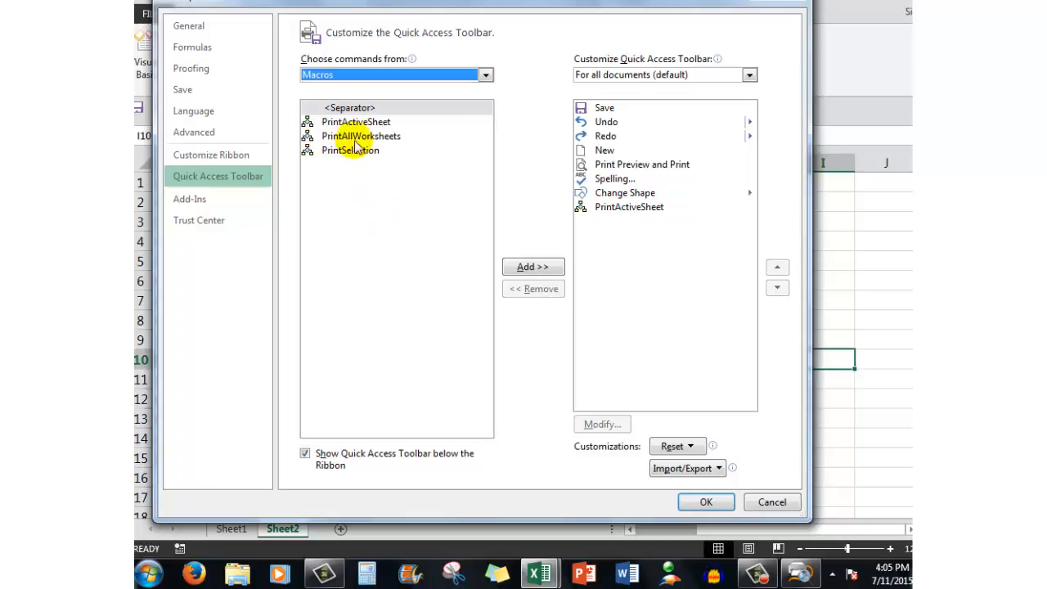
pyautogui.click(356, 121)
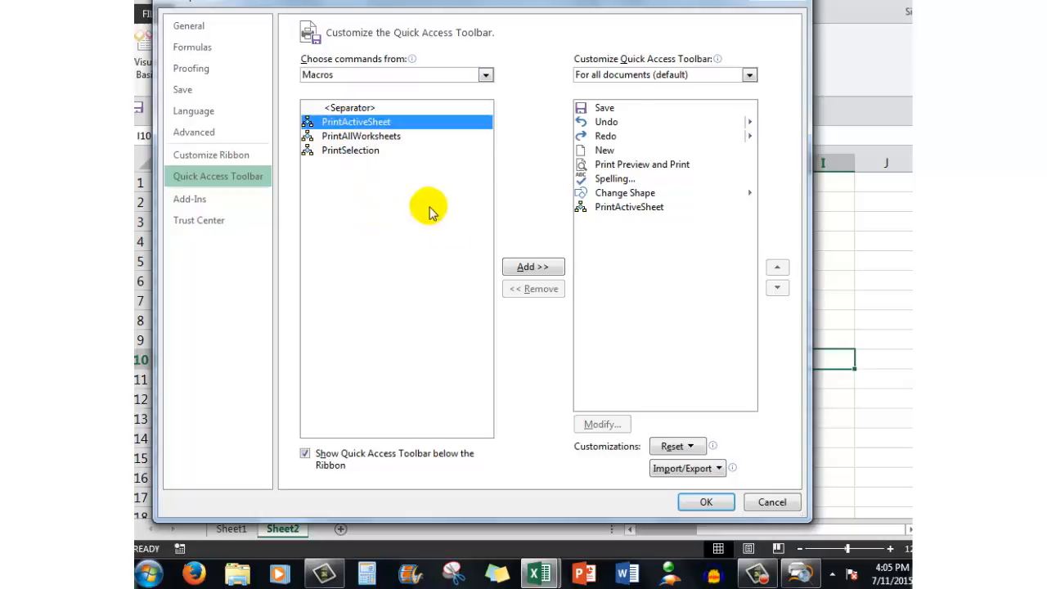
pyautogui.moveTo(634, 105)
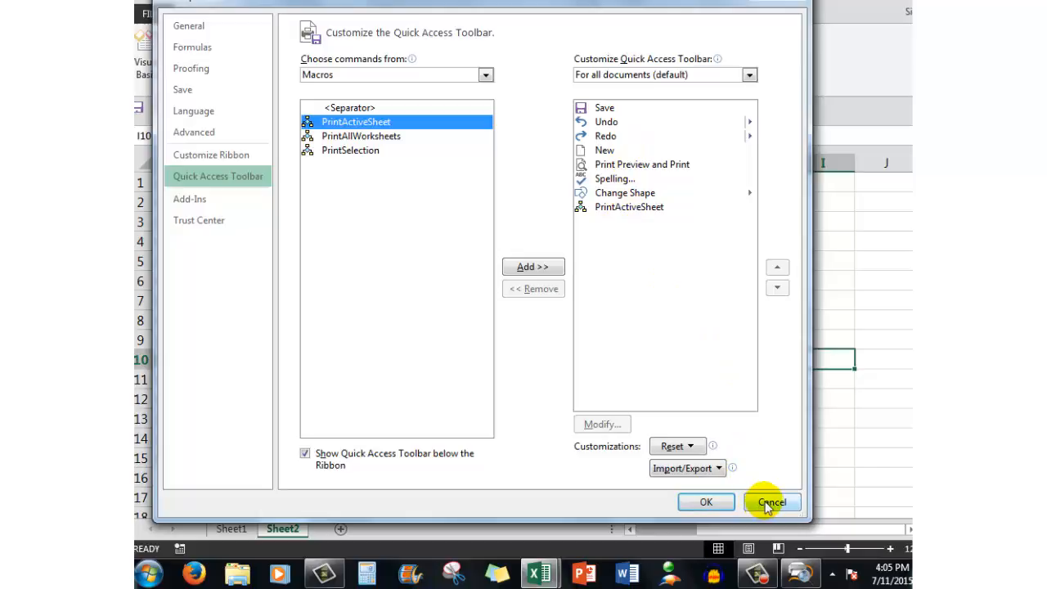
pyautogui.click(771, 501)
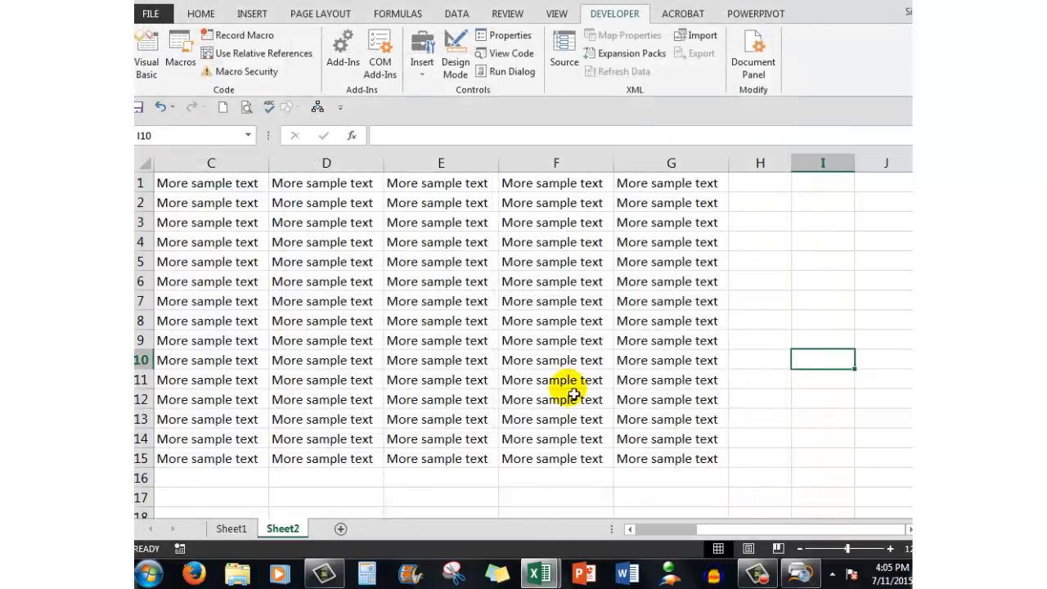
pyautogui.moveTo(316, 108)
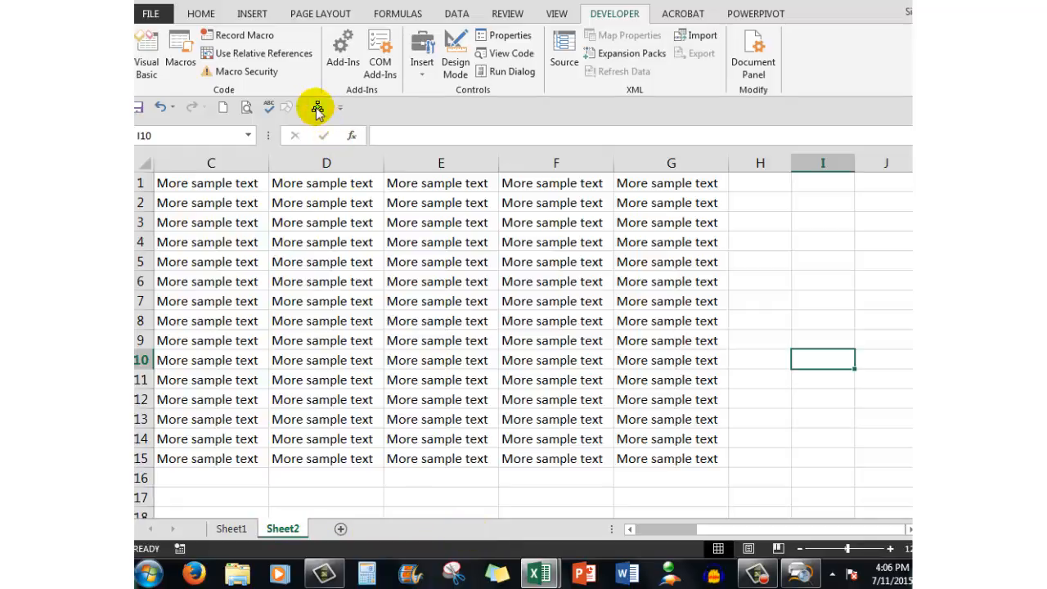
pyautogui.moveTo(316, 107)
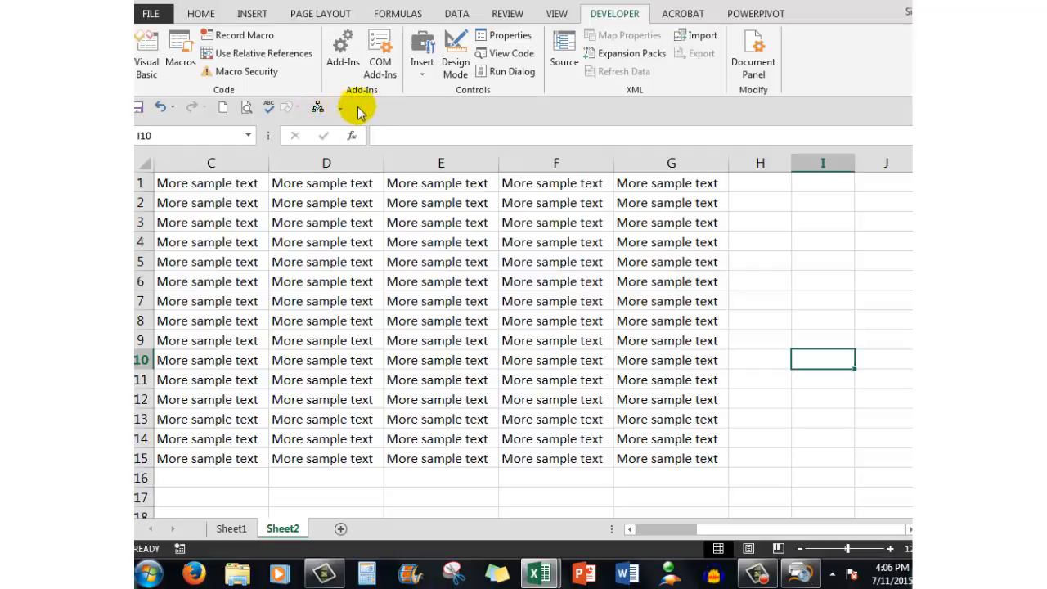
pyautogui.moveTo(364, 113)
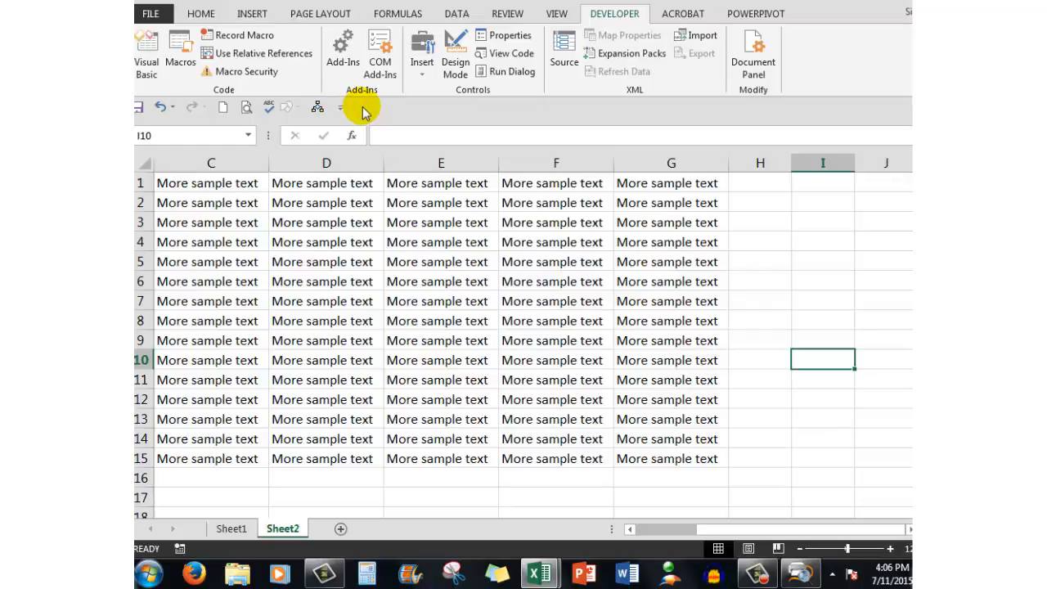
# Return to Sheet1 to review the three print buttons
pyautogui.click(231, 529)
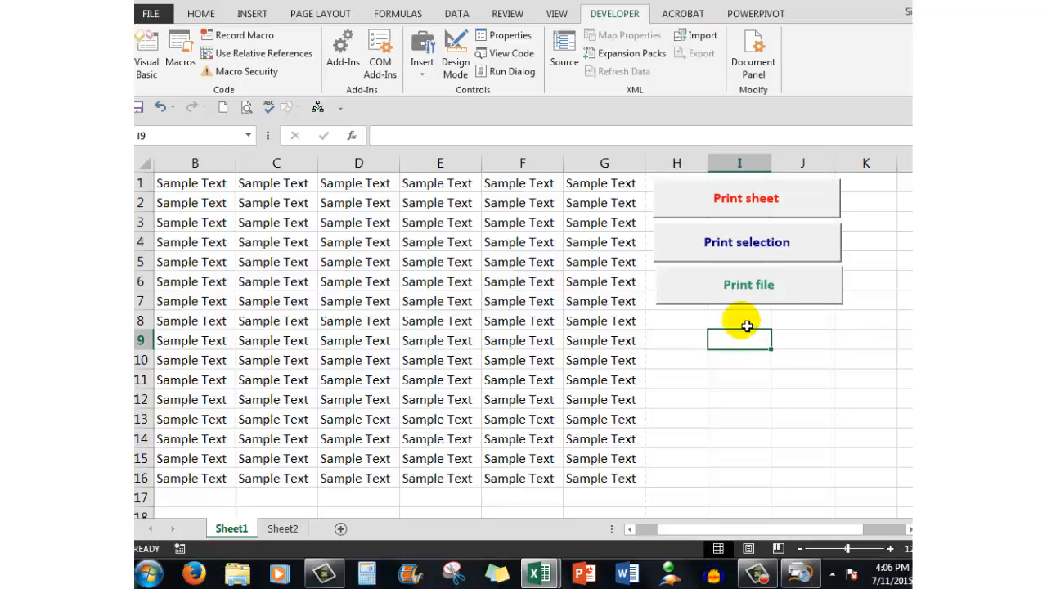
pyautogui.moveTo(750, 322)
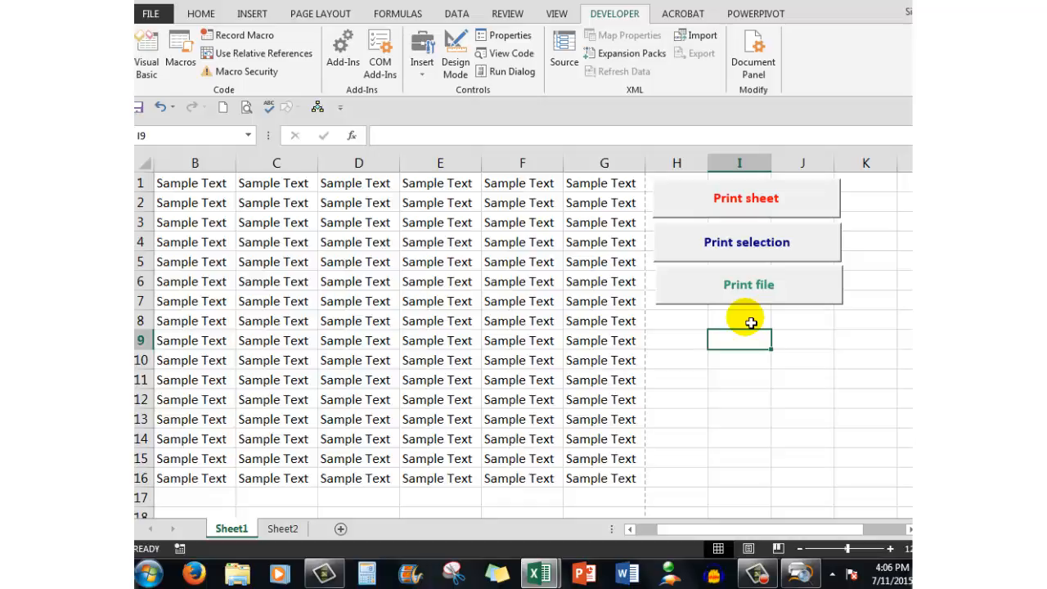
pyautogui.moveTo(802, 299)
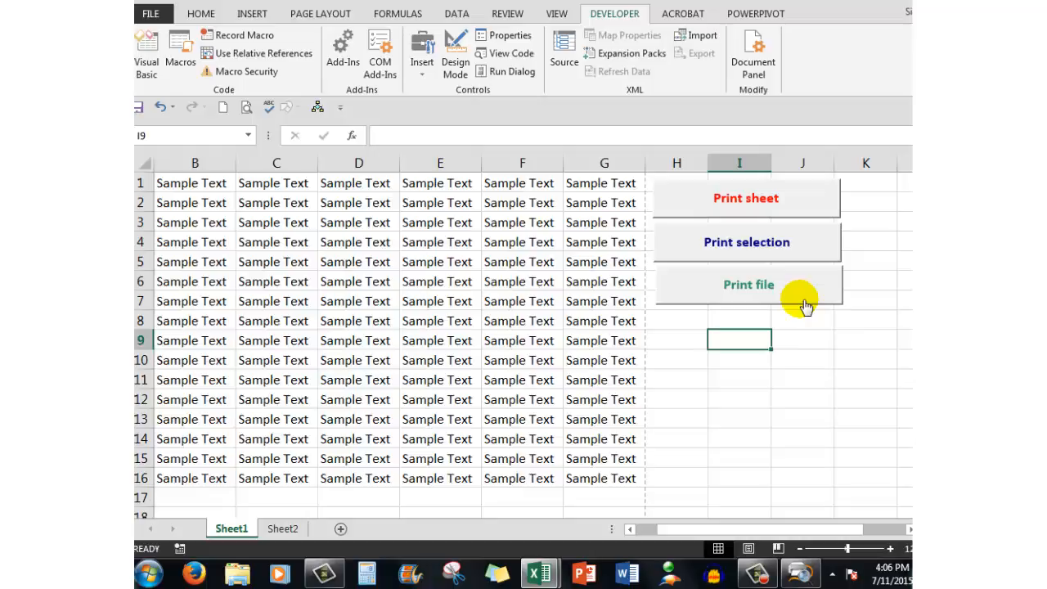
pyautogui.moveTo(781, 295)
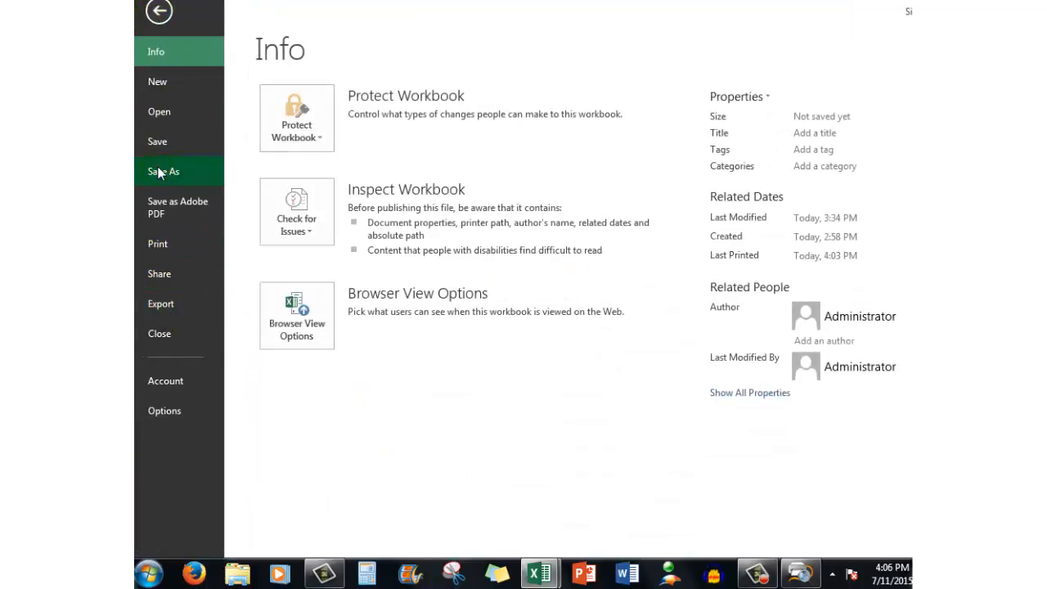
# Save Book1 (Autosaved) to Documents as an Excel Macro-Enabled Workbook (*.xlsm)
pyautogui.click(163, 171)
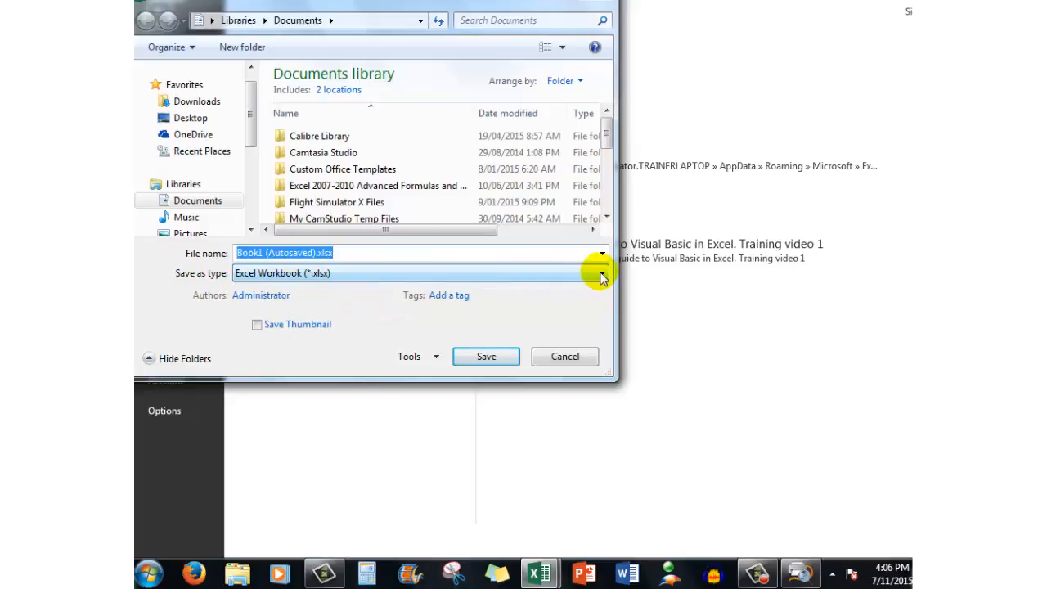
pyautogui.click(602, 274)
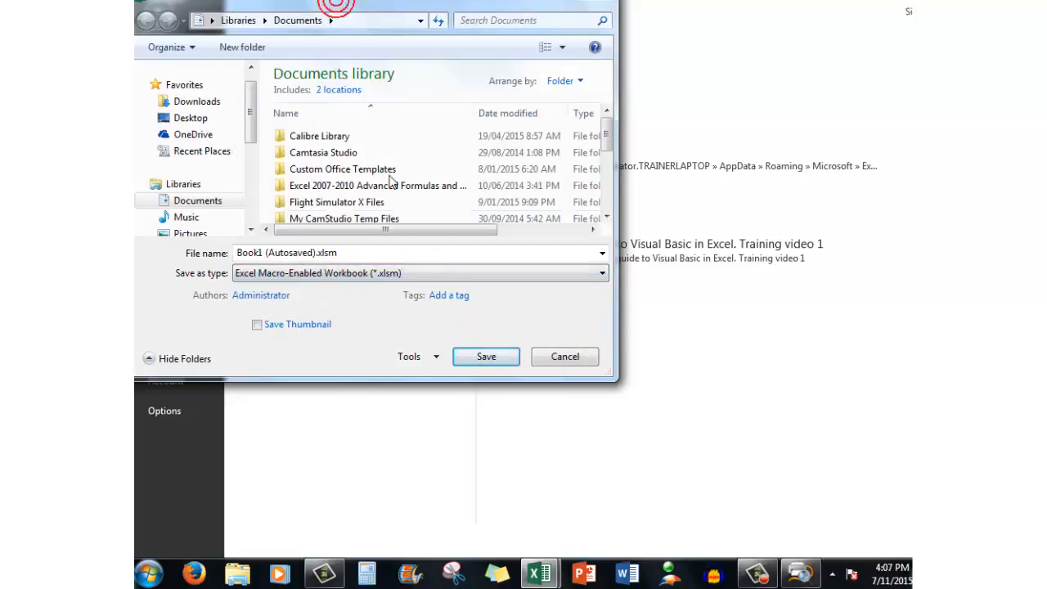
pyautogui.click(564, 356)
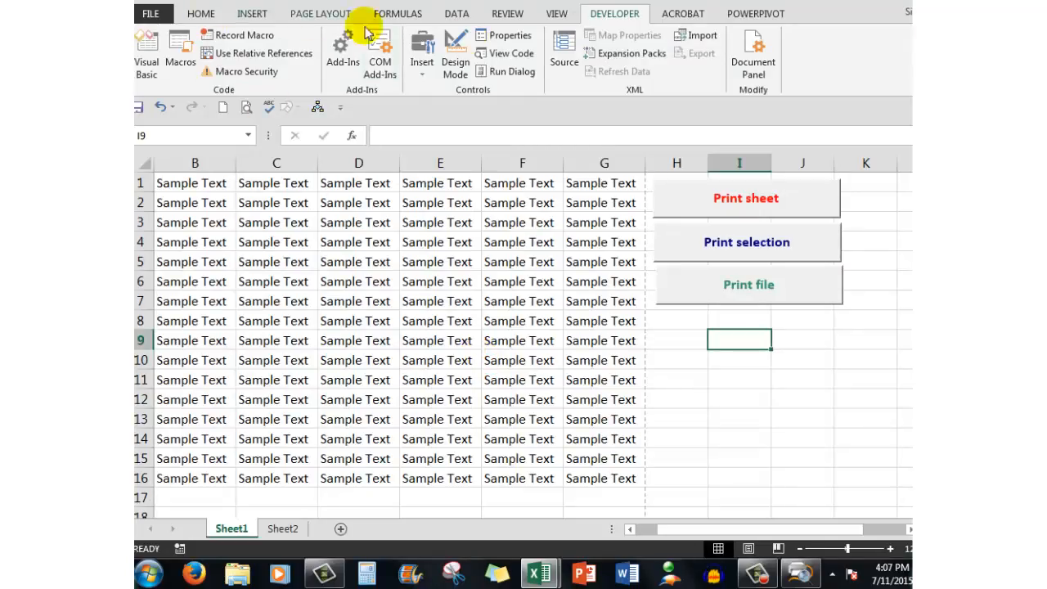
pyautogui.moveTo(790, 407)
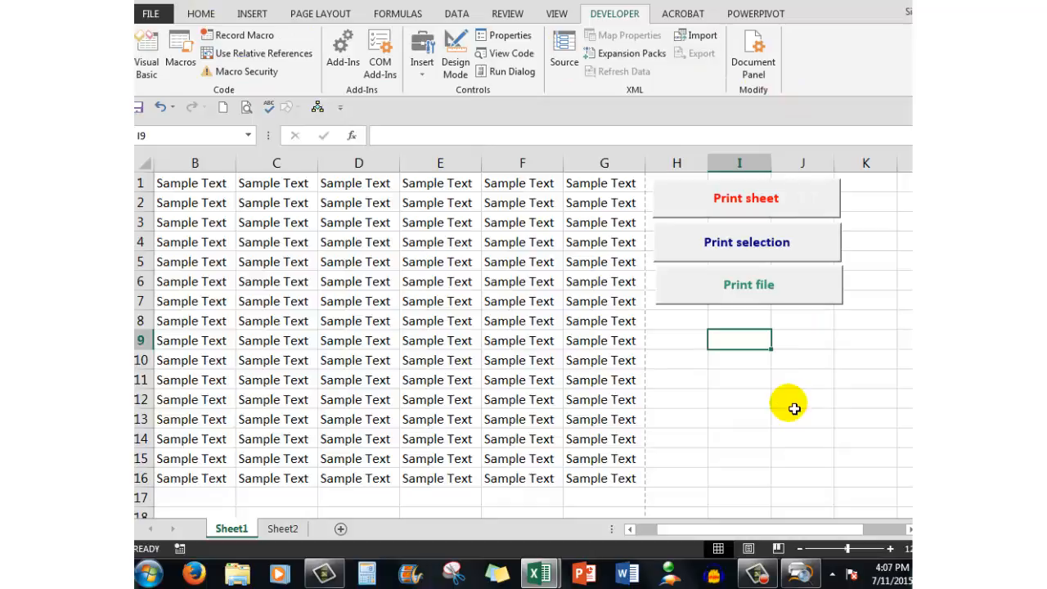